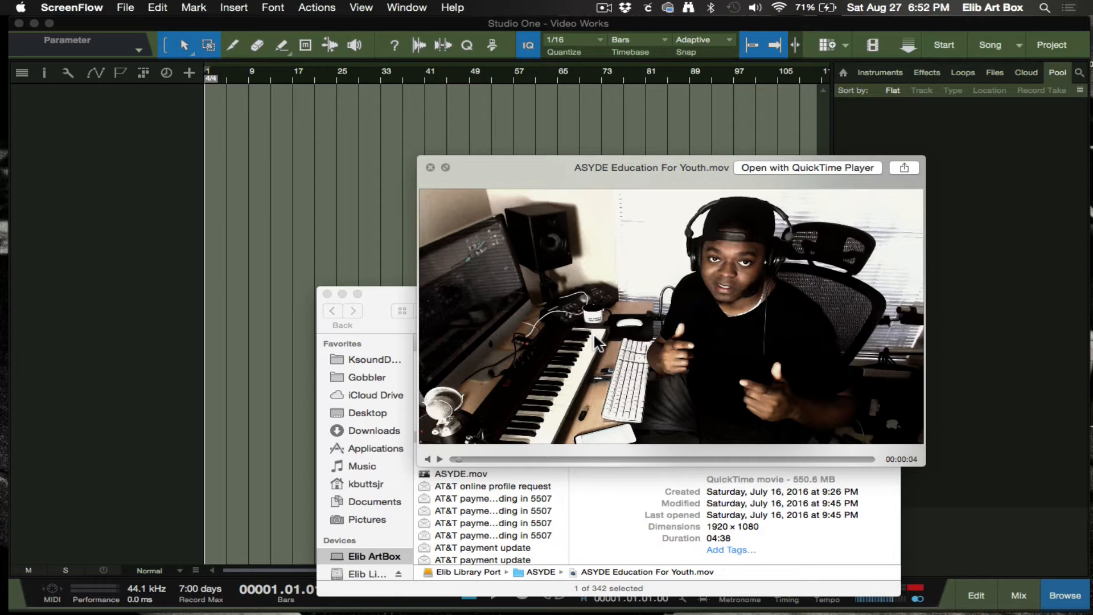
mouse_move(352, 554)
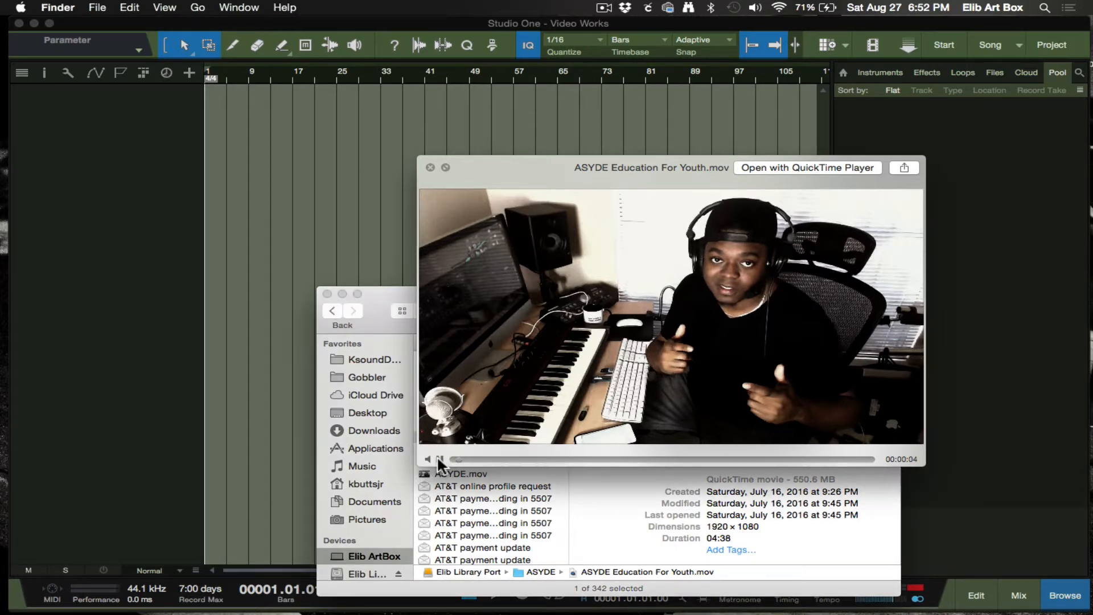
Play the ASYDE Education For Youth.mov clip in the Quick Look preview.
click(429, 459)
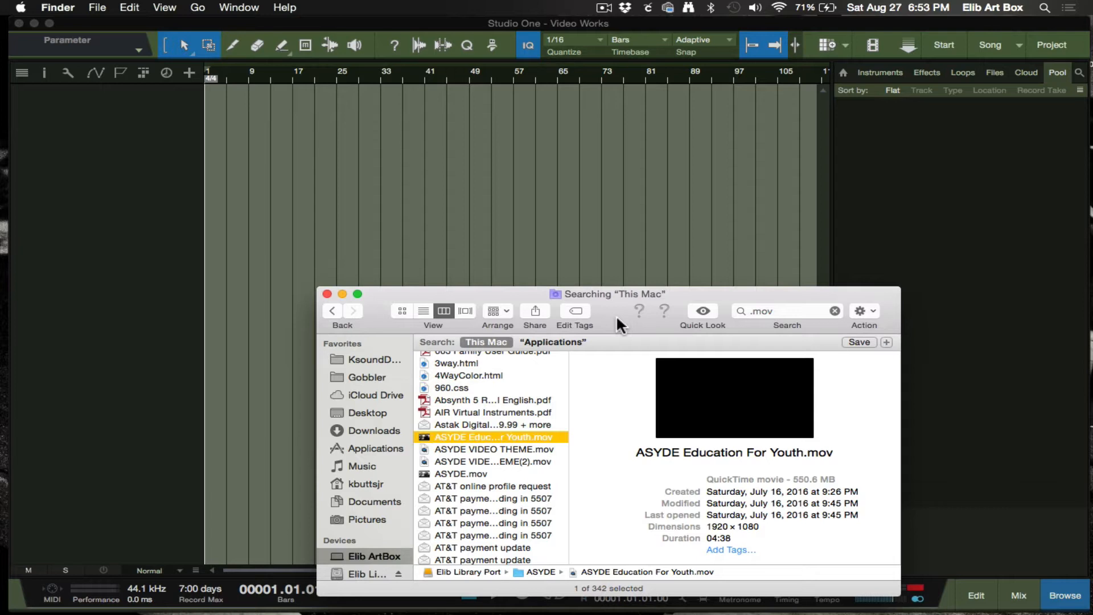
mouse_move(526, 466)
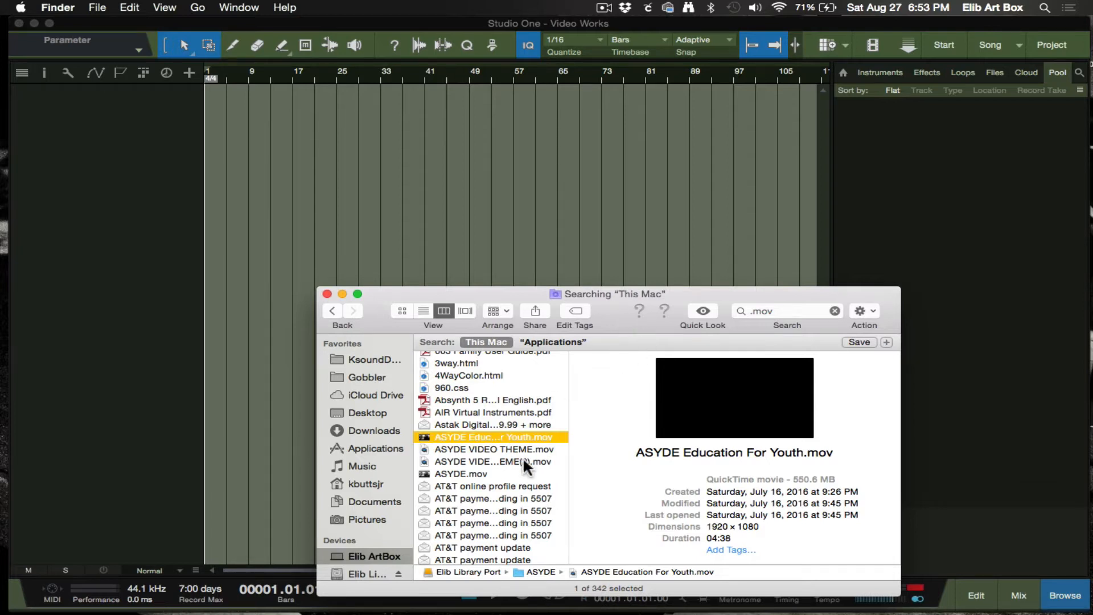
Select the ASYDE .mov results and grab ASYDE.mov to bring into the song.
click(489, 461)
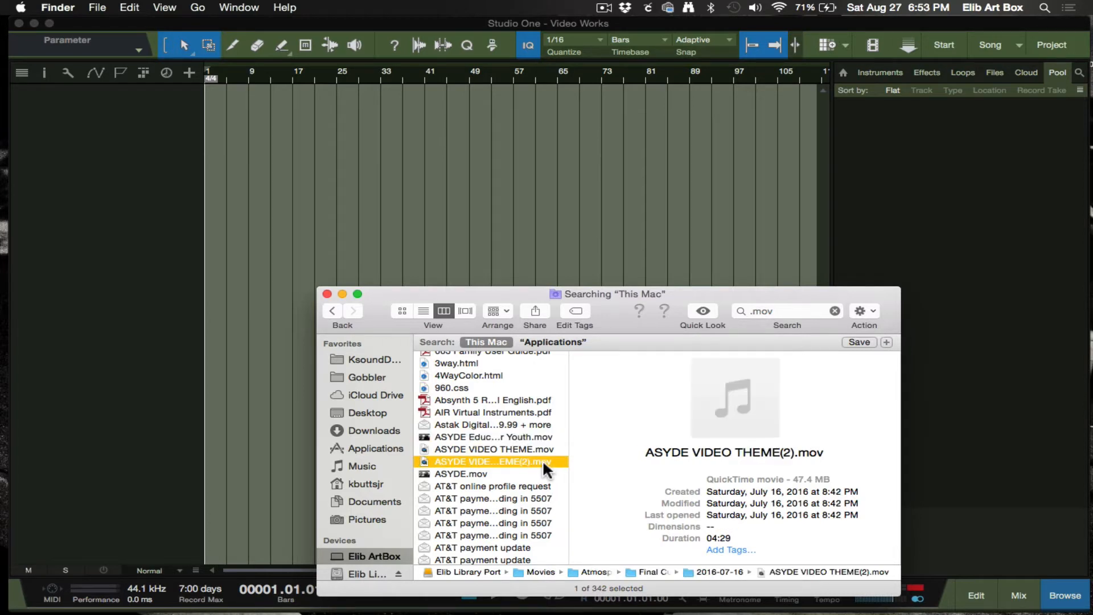
click(703, 309)
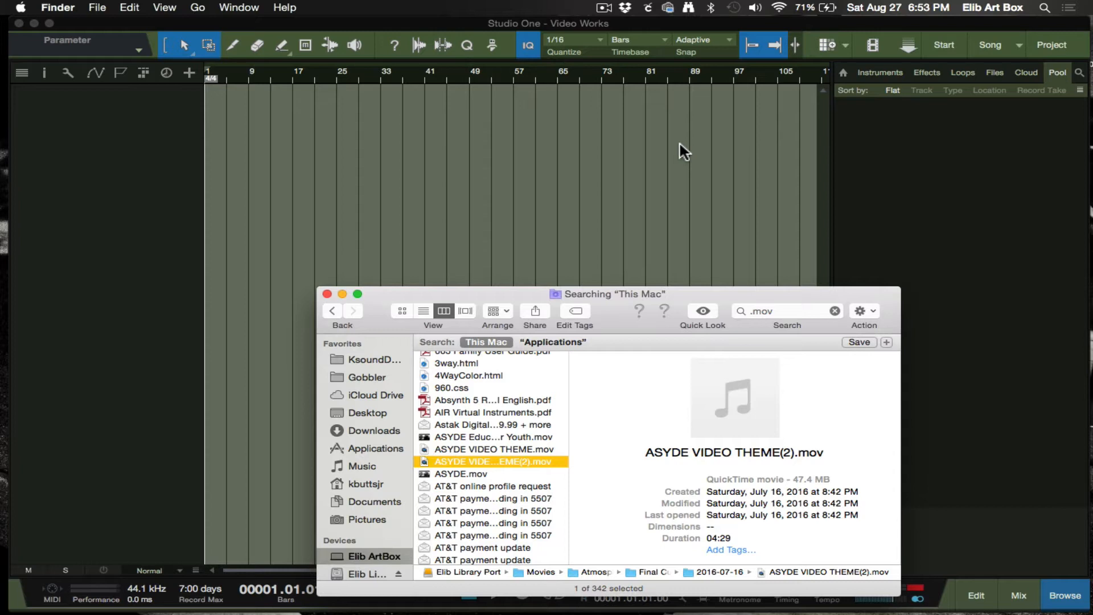
mouse_move(545, 331)
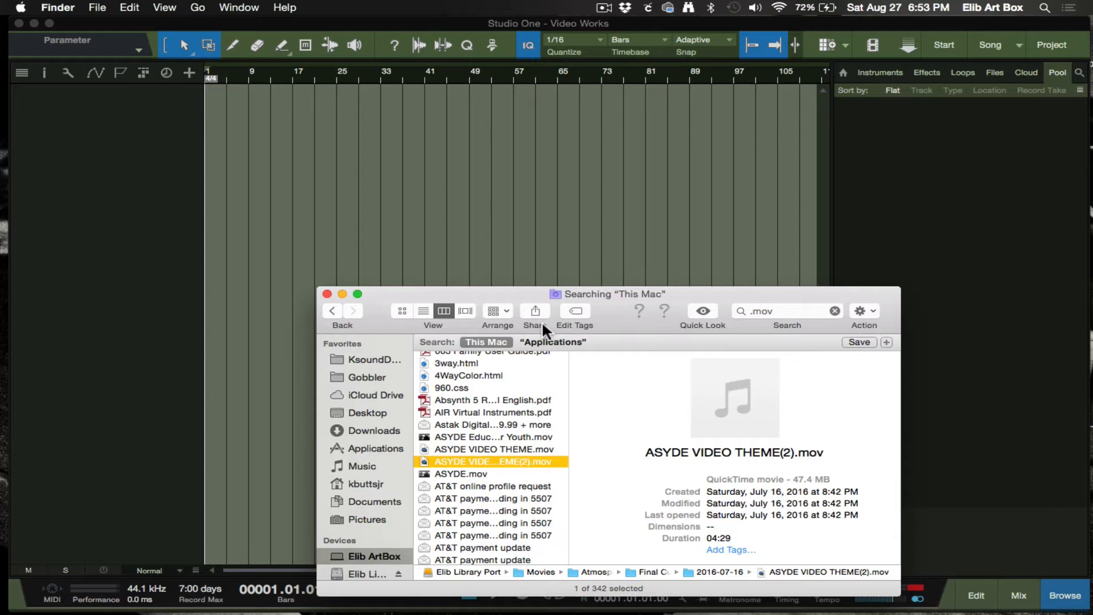
mouse_move(534, 311)
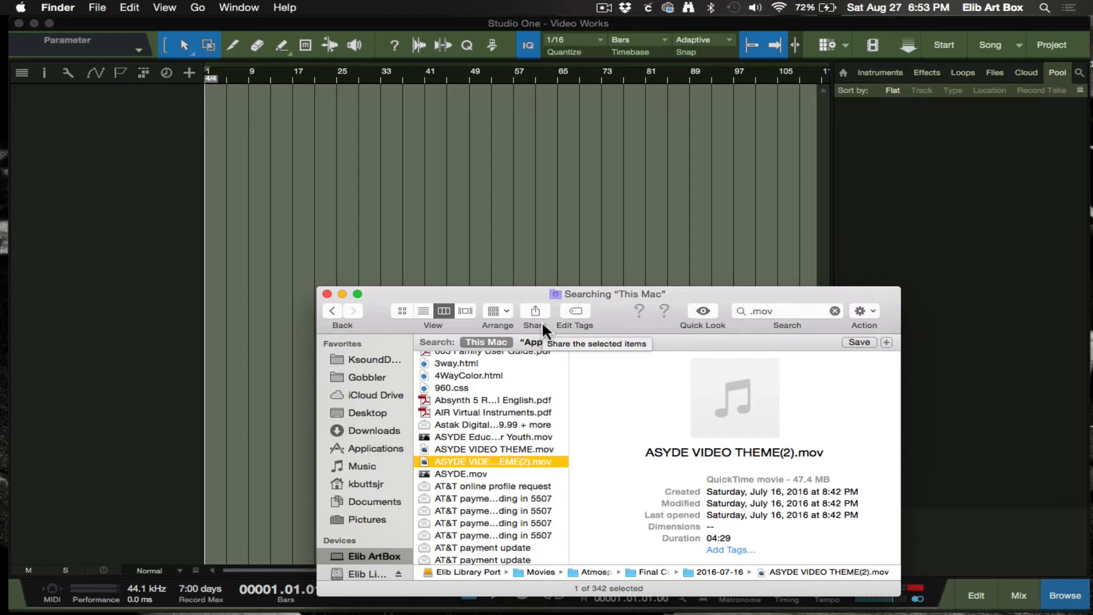
mouse_move(493, 437)
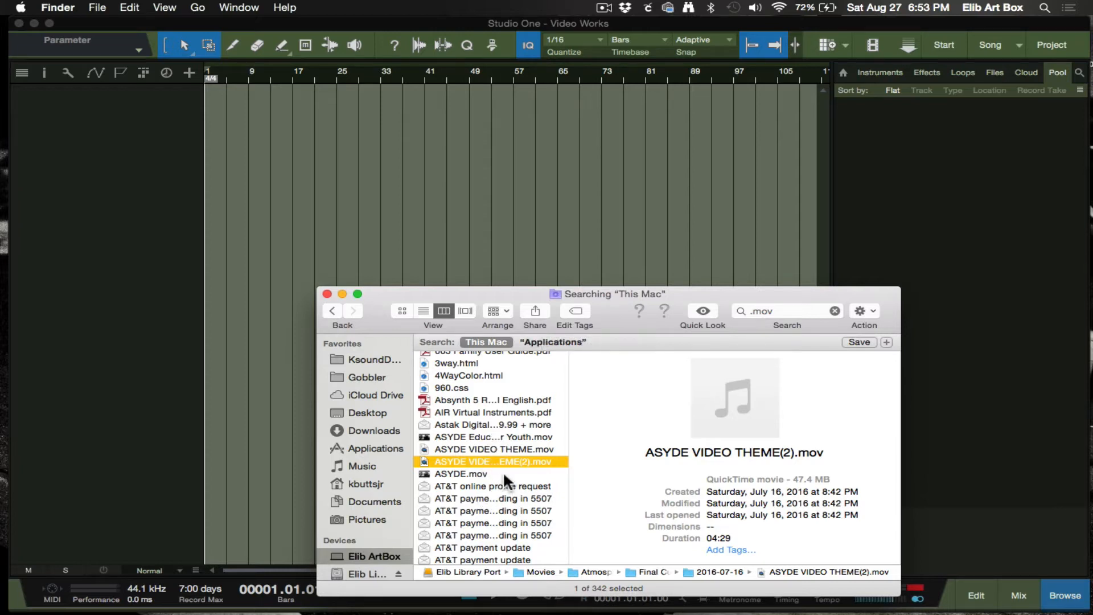
click(460, 474)
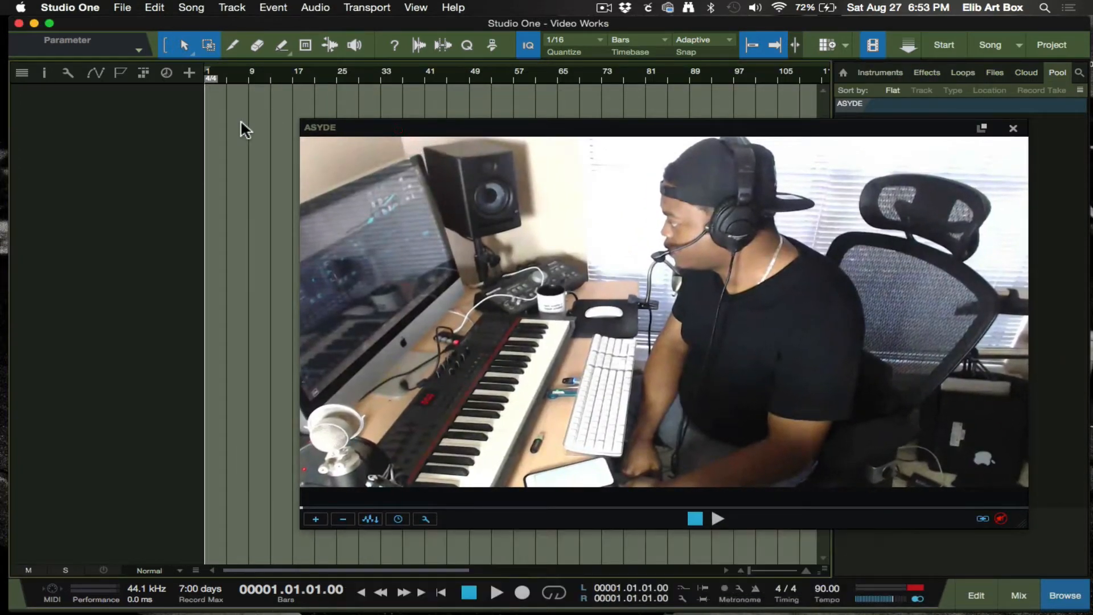
Drop the ASYDE movie into Studio One so it shows in the Video Player window.
click(717, 518)
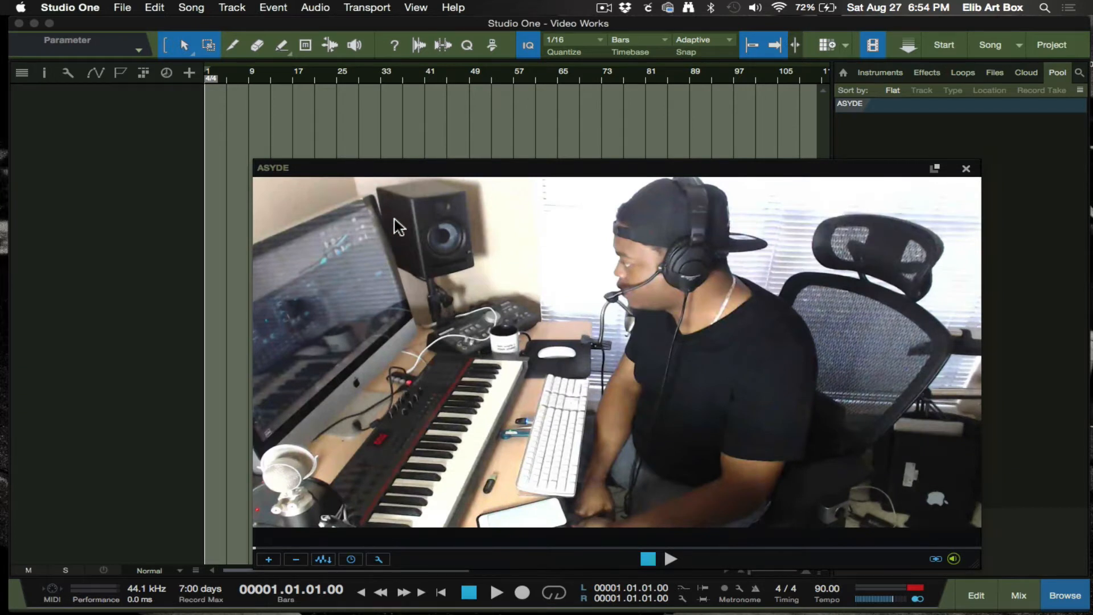
mouse_move(446, 207)
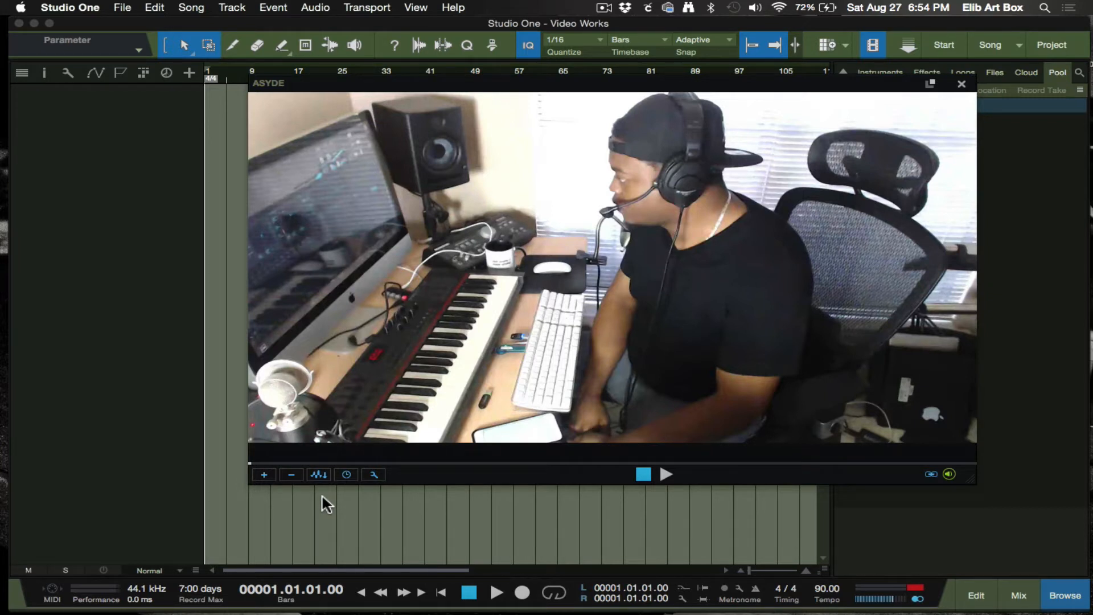
mouse_move(318, 480)
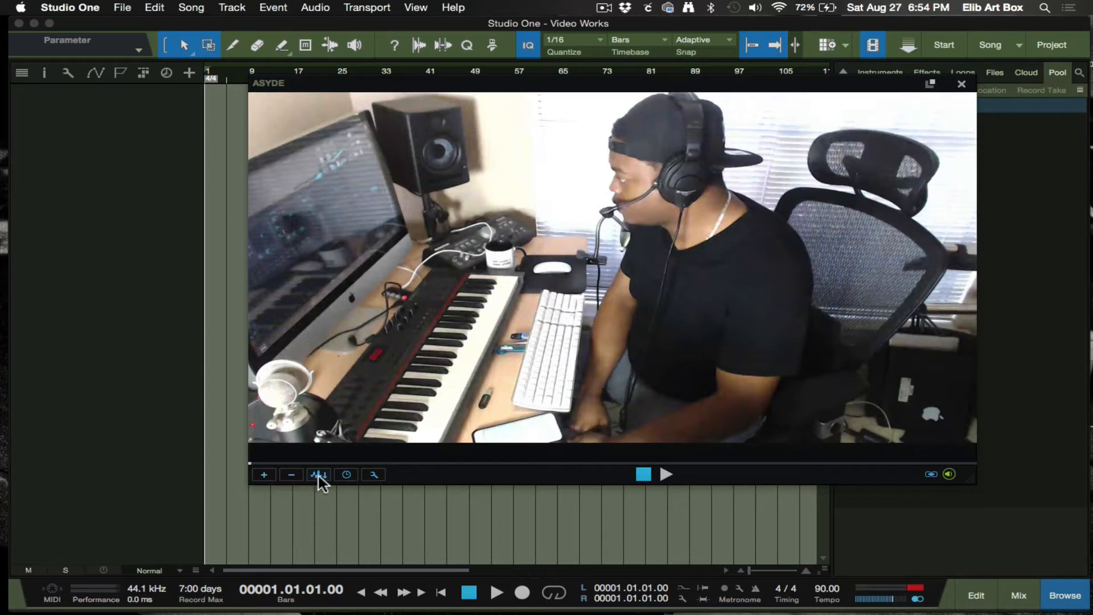
Extract the ASYDE video's audio onto a new audio track in the song.
click(317, 474)
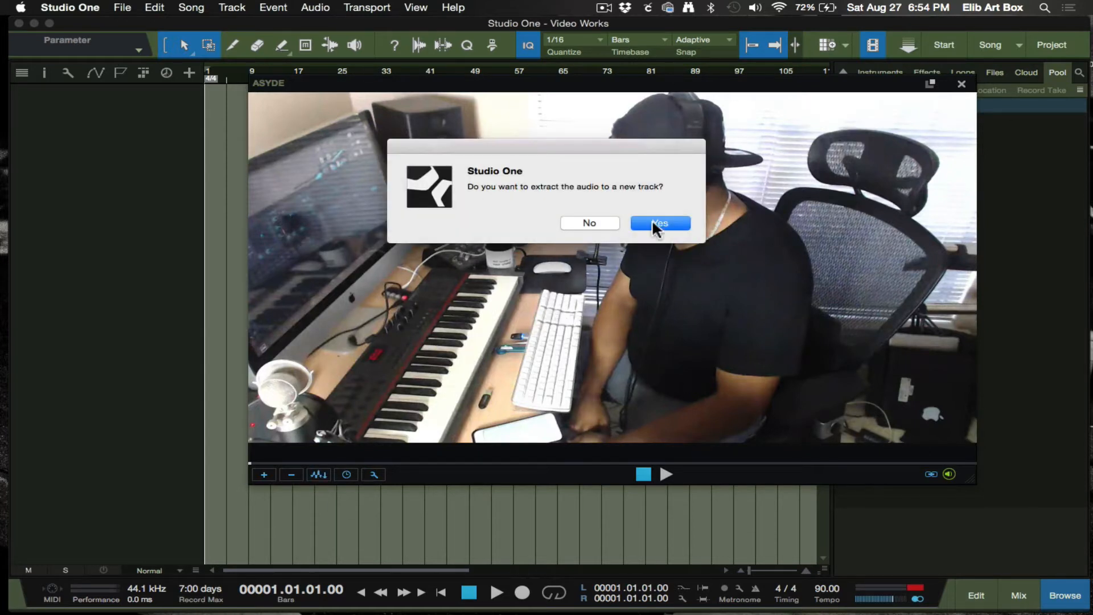
click(659, 222)
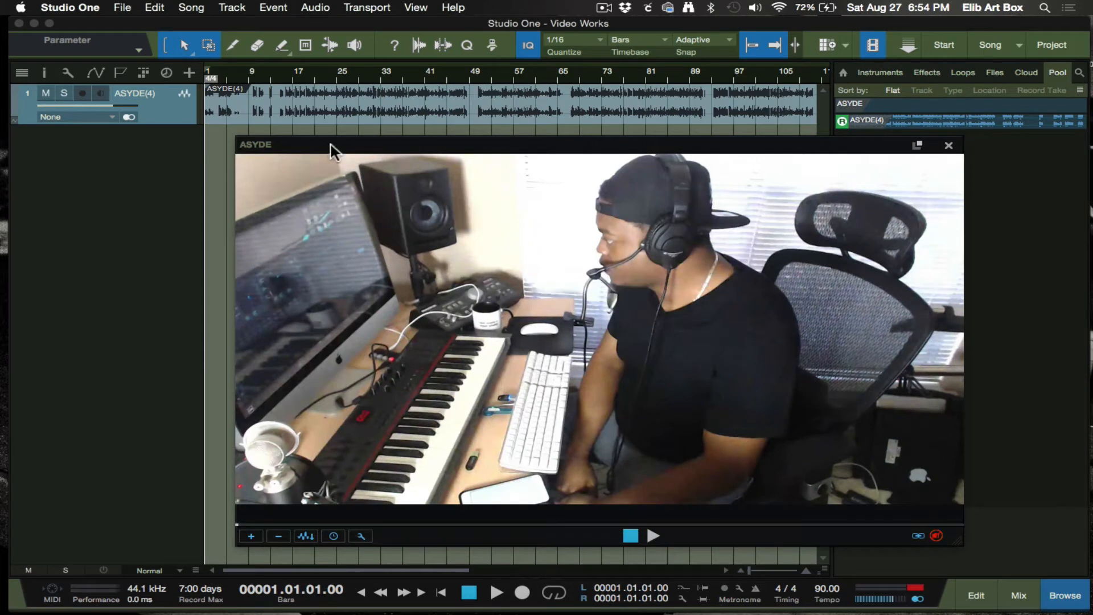
mouse_move(512, 128)
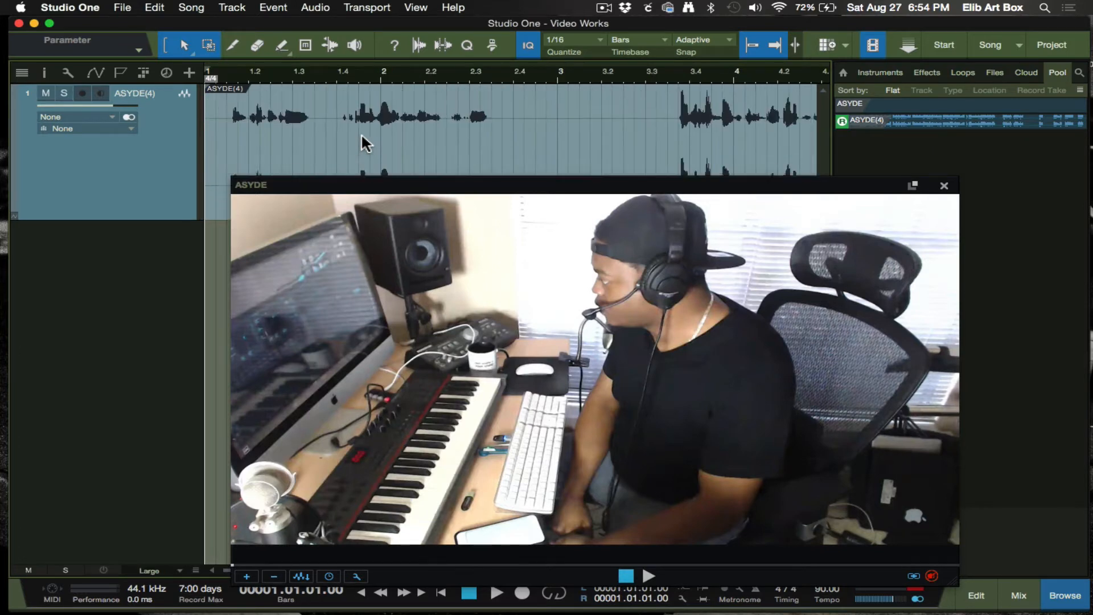
Colour the extracted ASYDE(4) track orange, close the video player and show the mixer.
right_click(98, 171)
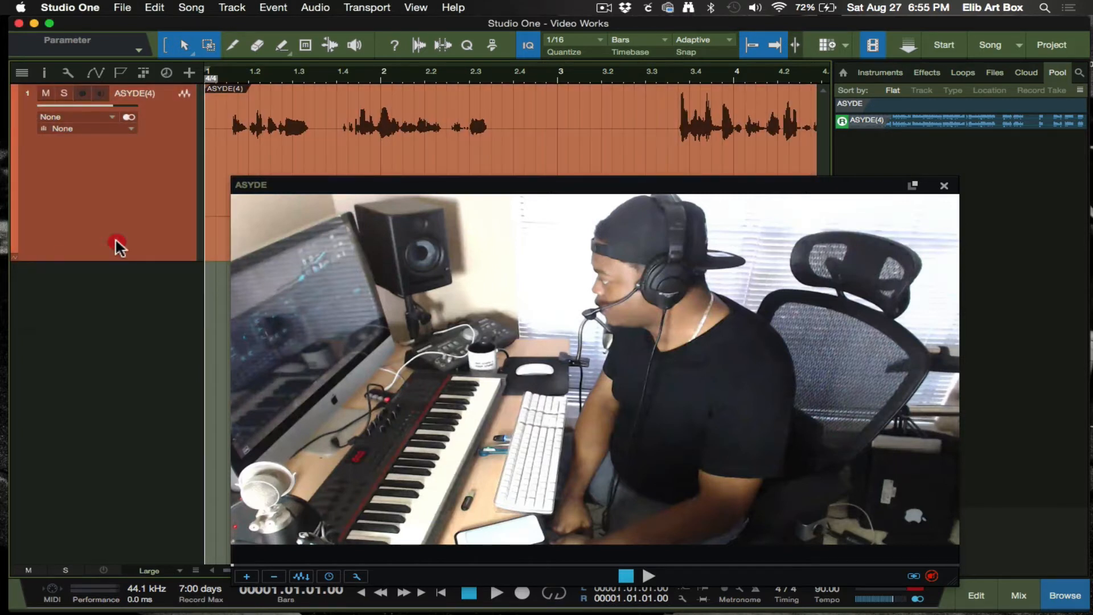
mouse_move(293, 276)
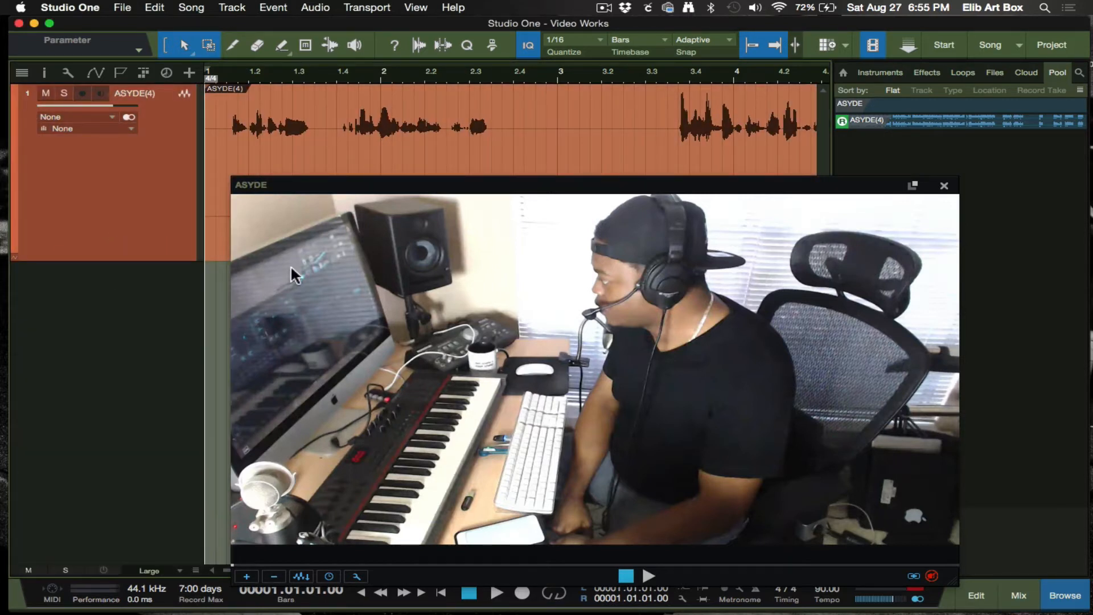
click(944, 186)
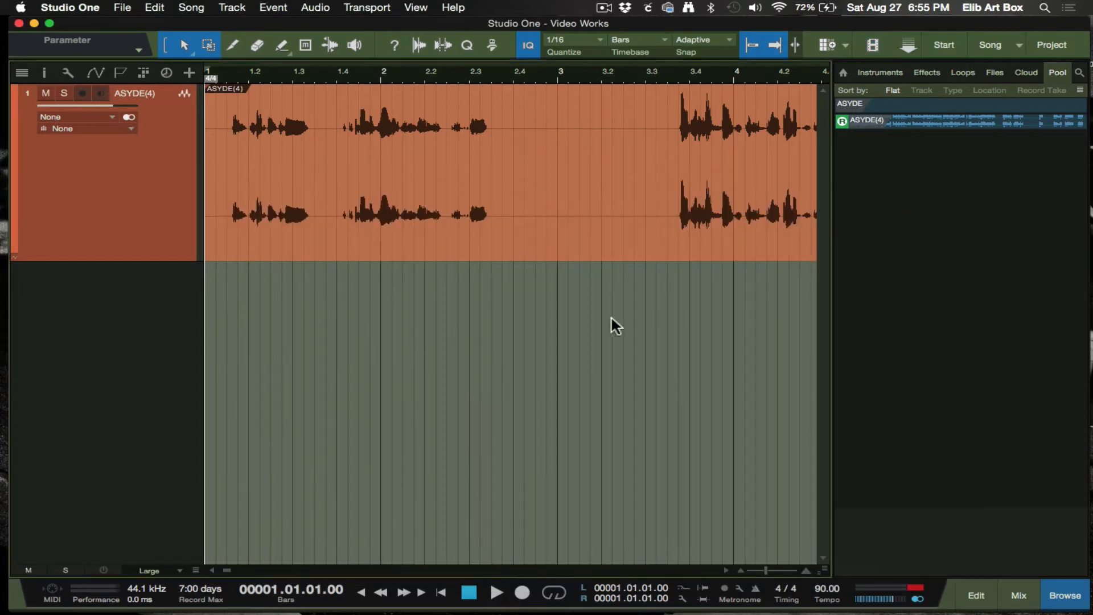
click(1016, 595)
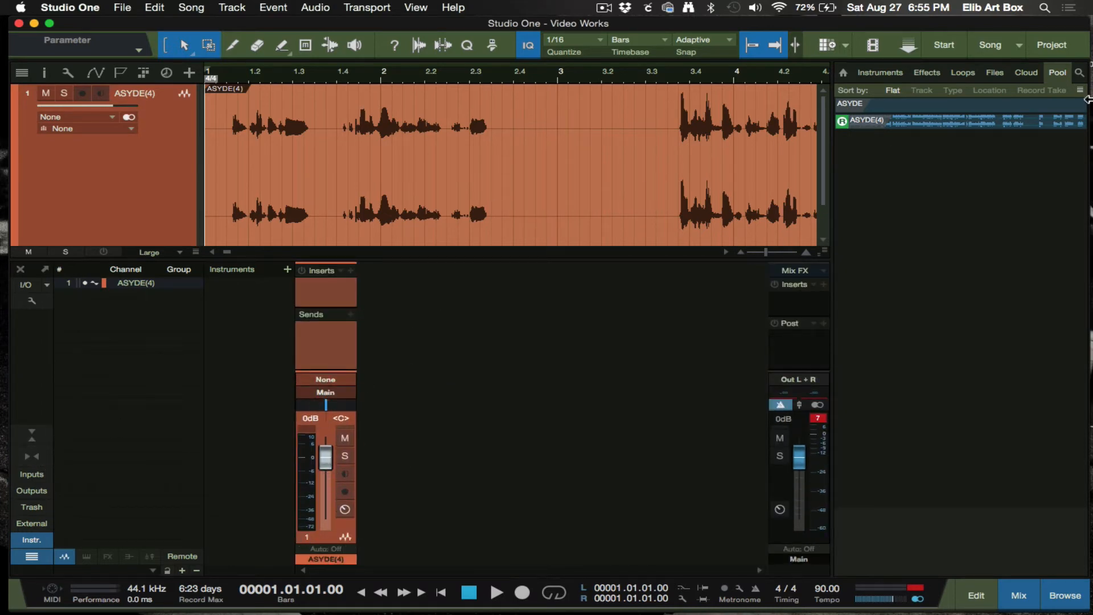
mouse_move(930, 78)
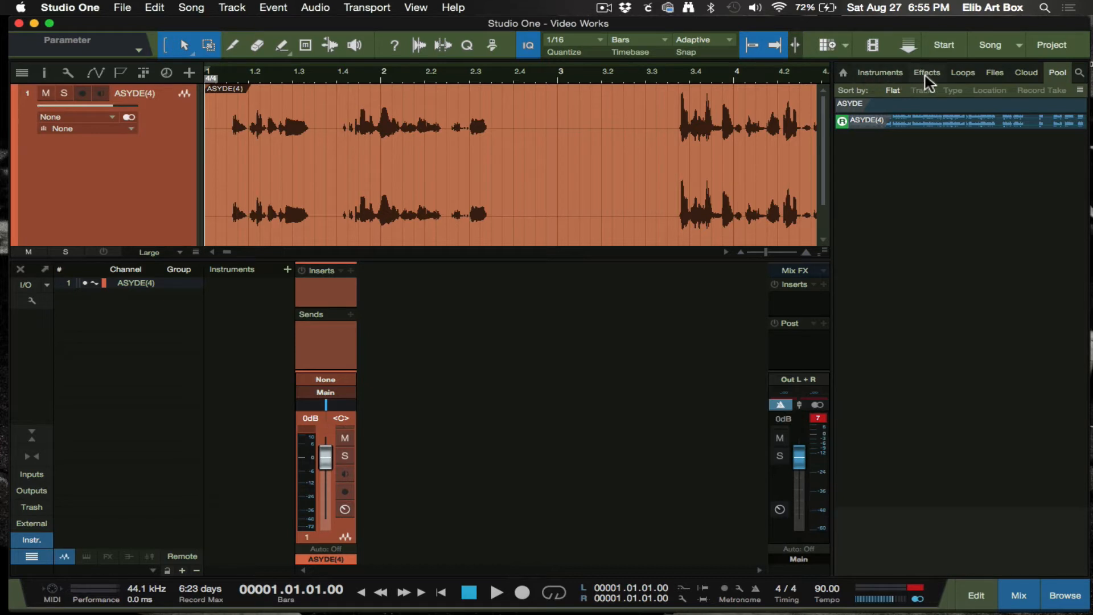
Insert Pro EQ on ASYDE(4) with a low cut near 79 Hz and a +7.53 dB LF boost.
click(927, 72)
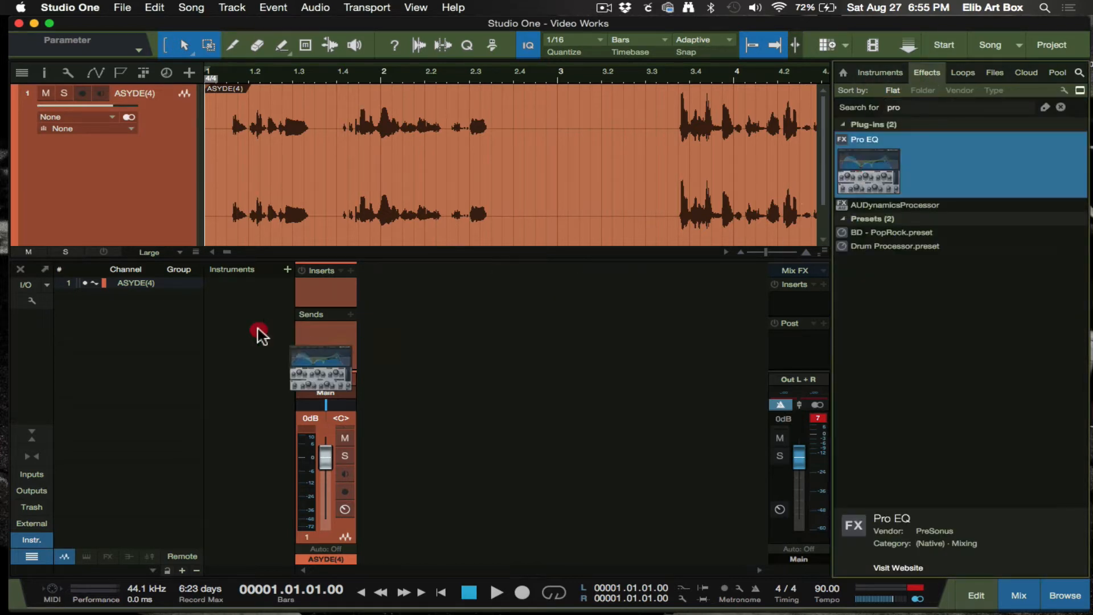
double_click(325, 358)
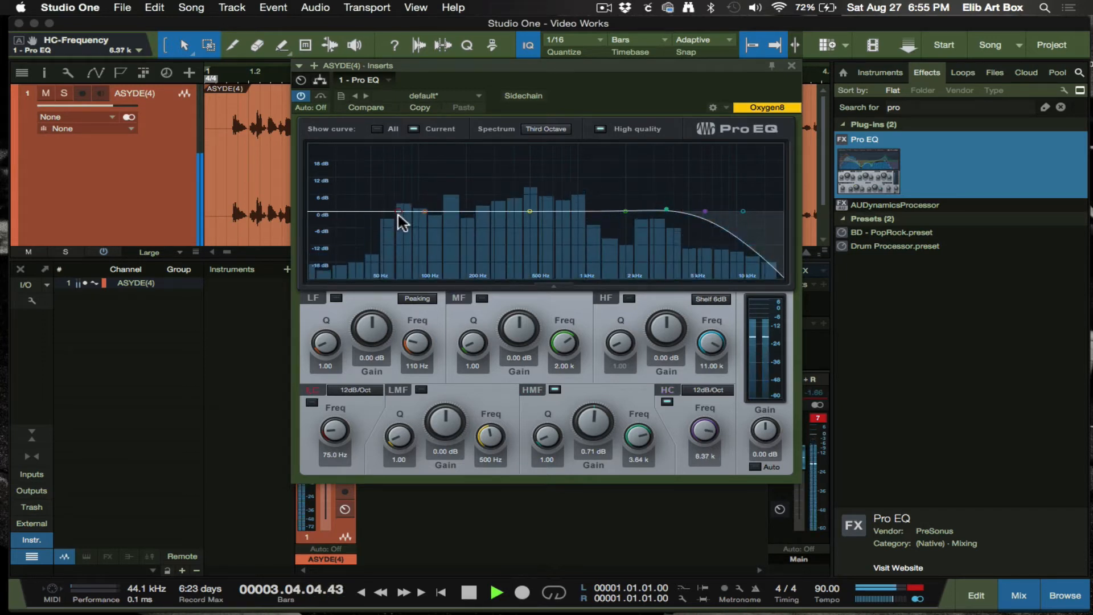
drag(401, 213, 429, 206)
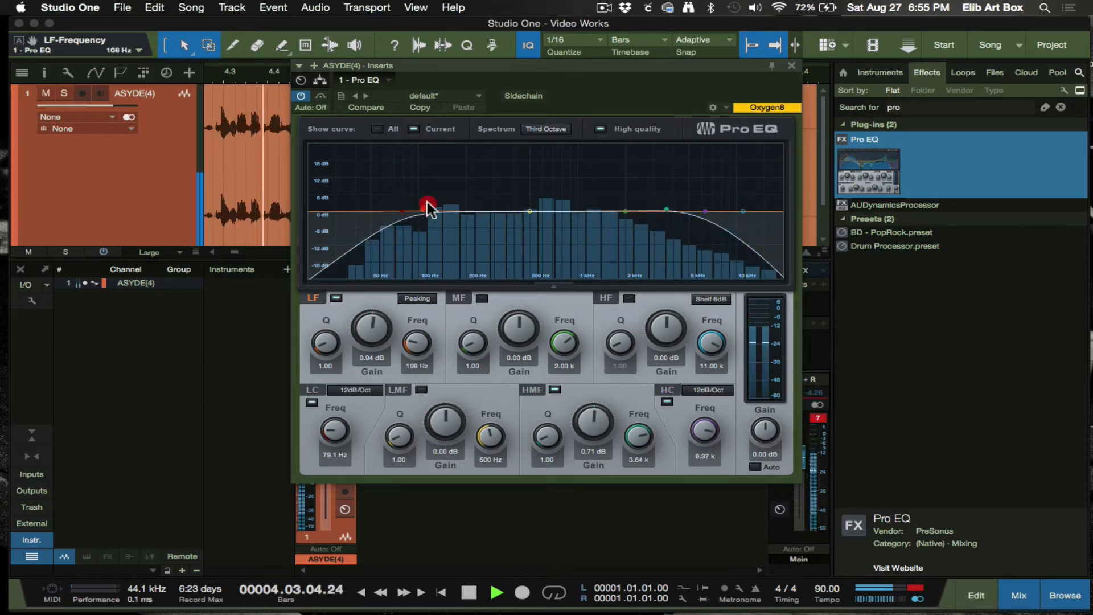
drag(429, 207, 415, 193)
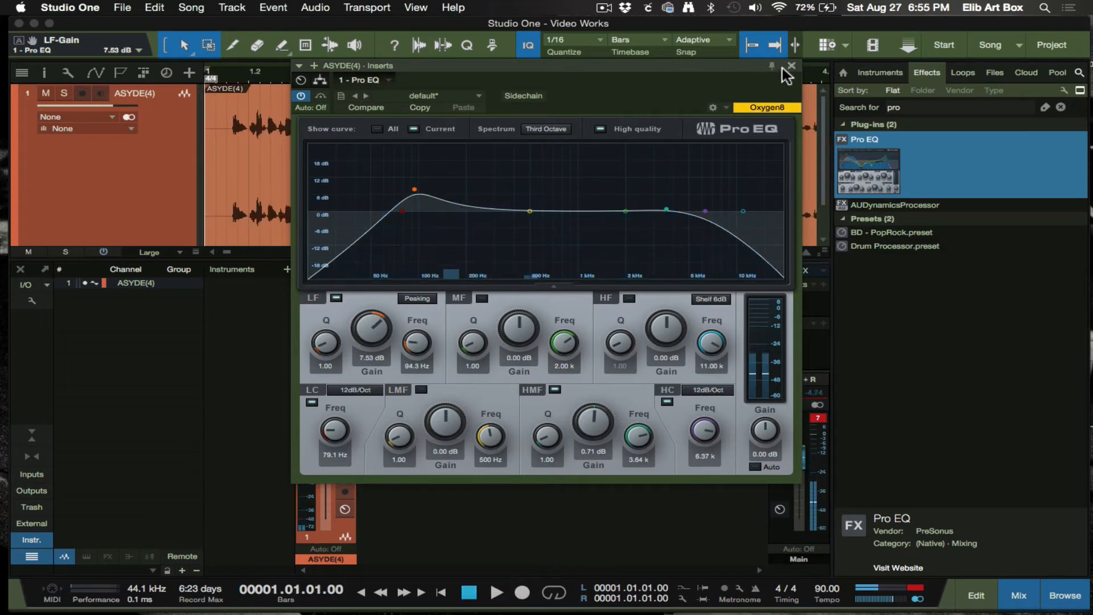
Close the Pro EQ editor and bring the ASYDE video player back up.
click(792, 66)
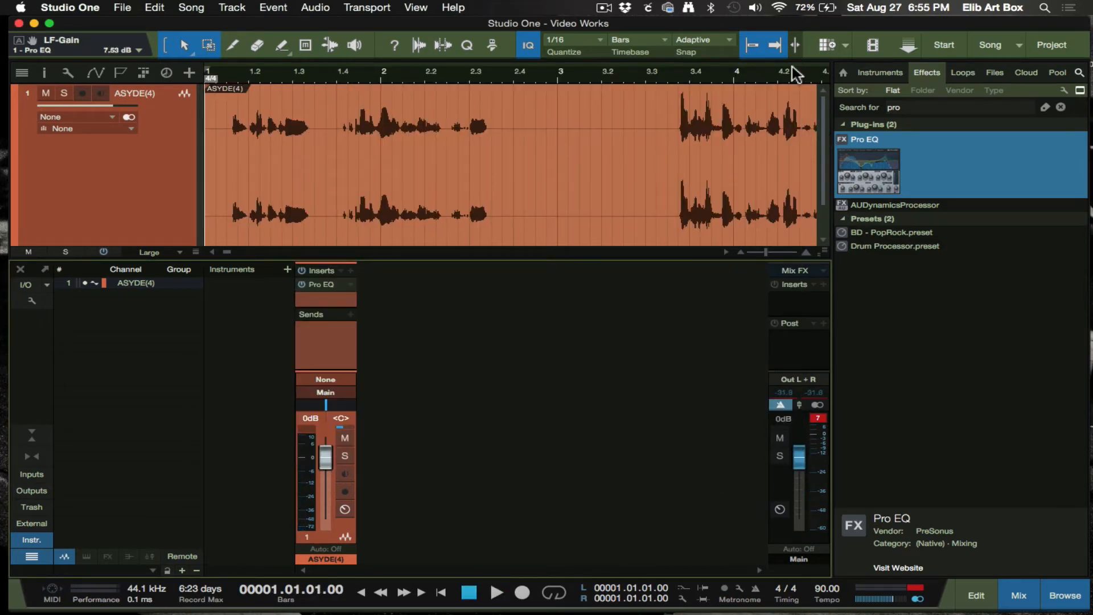
mouse_move(668, 191)
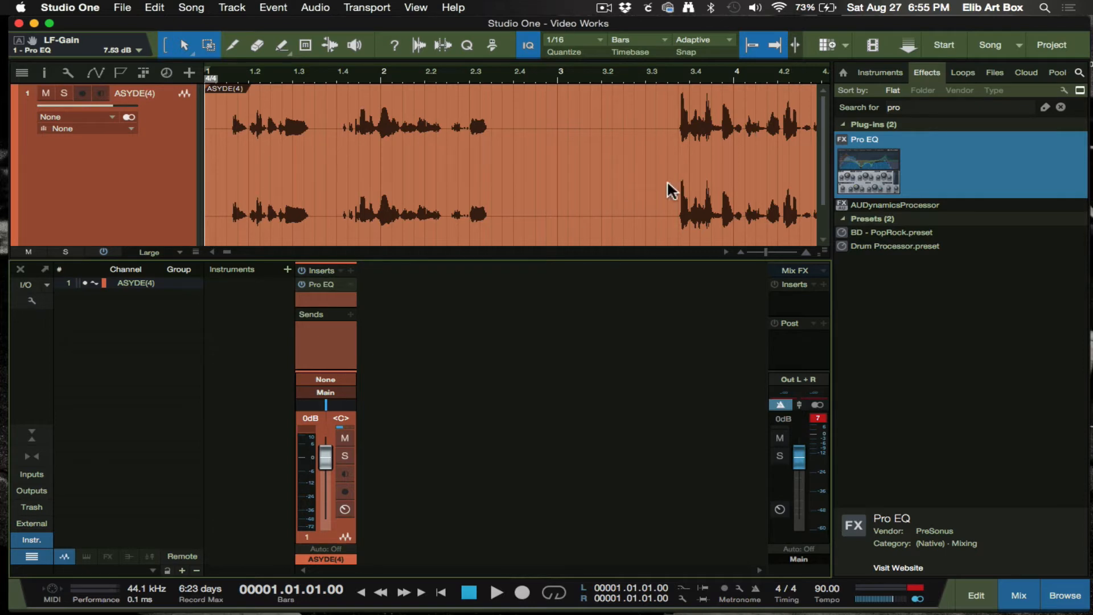
mouse_move(827, 57)
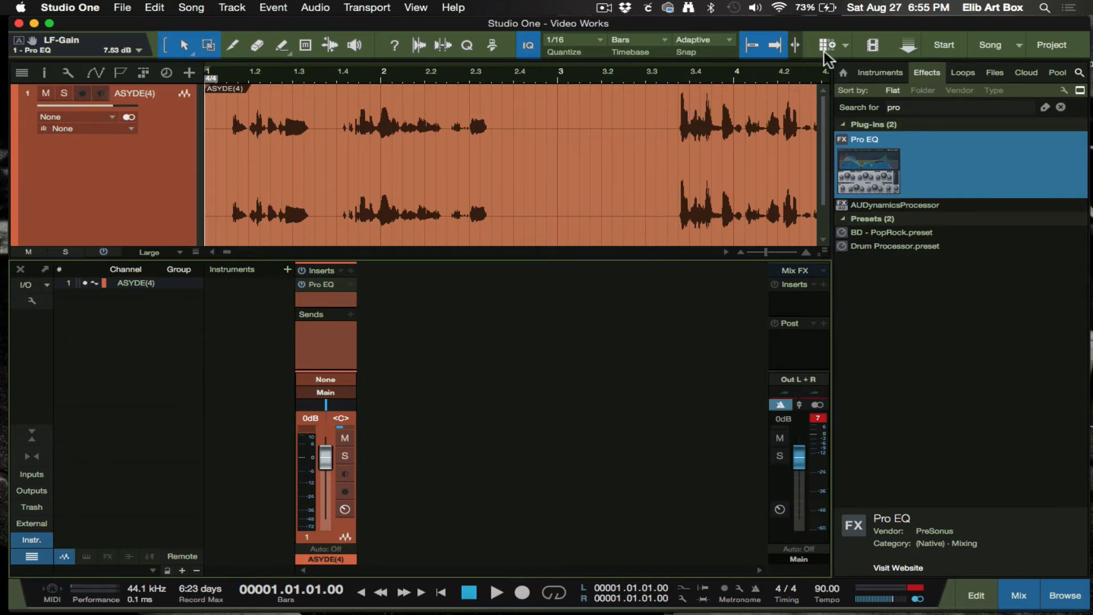
click(872, 44)
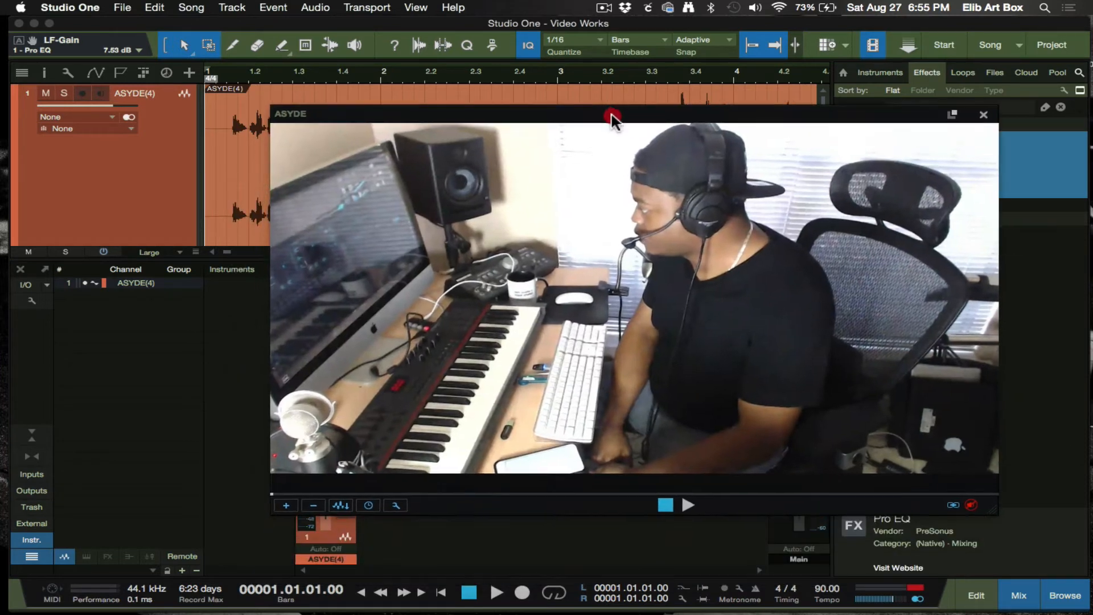
Move the ASYDE video window up over the arrangement.
drag(612, 116, 612, 102)
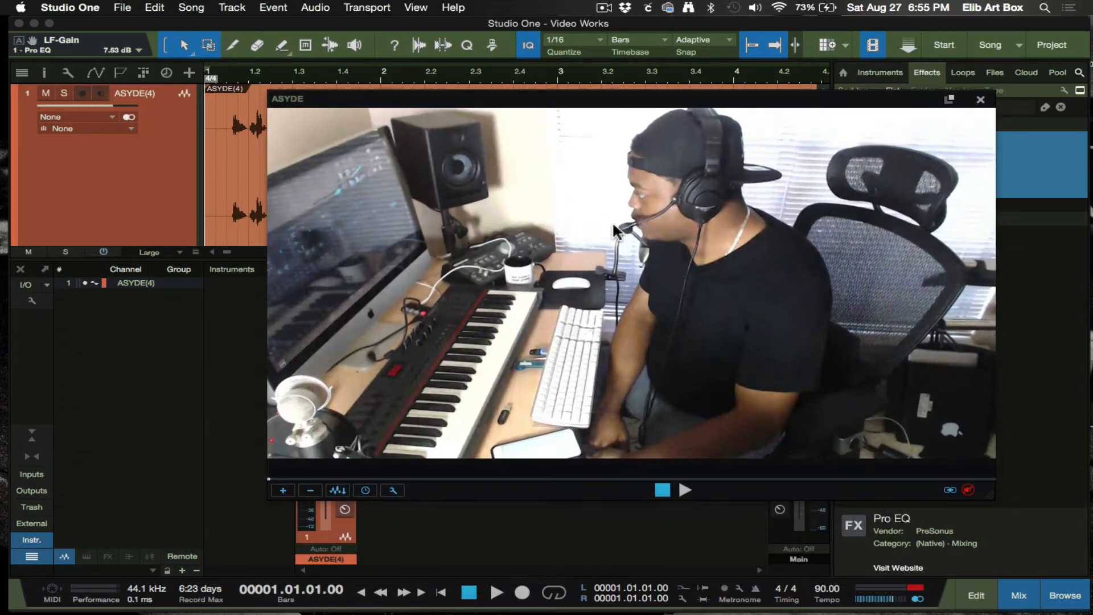
mouse_move(800, 124)
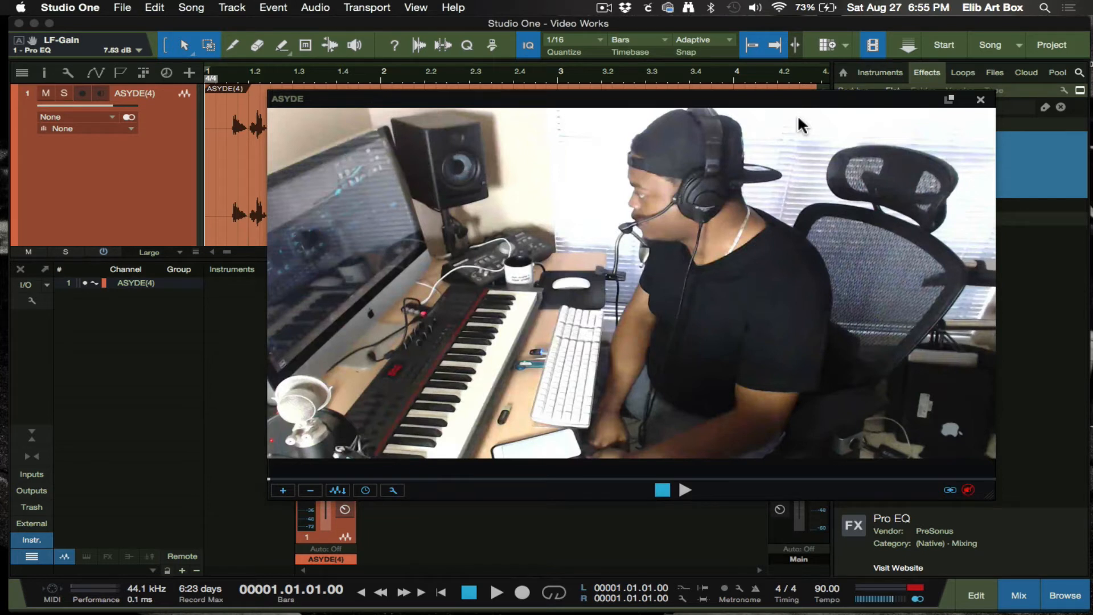
mouse_move(740, 112)
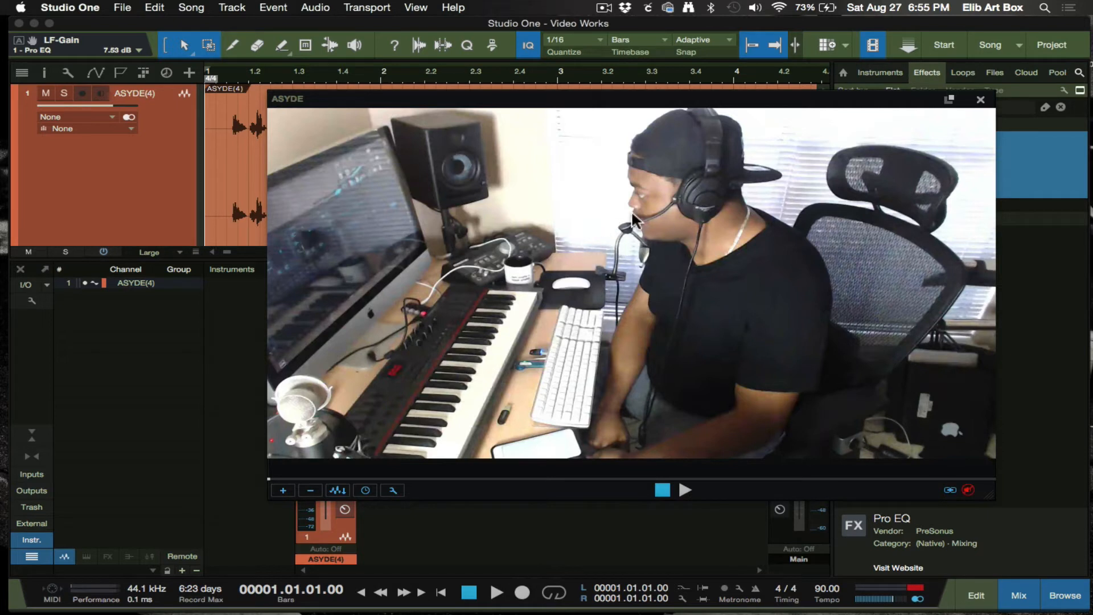
mouse_move(620, 248)
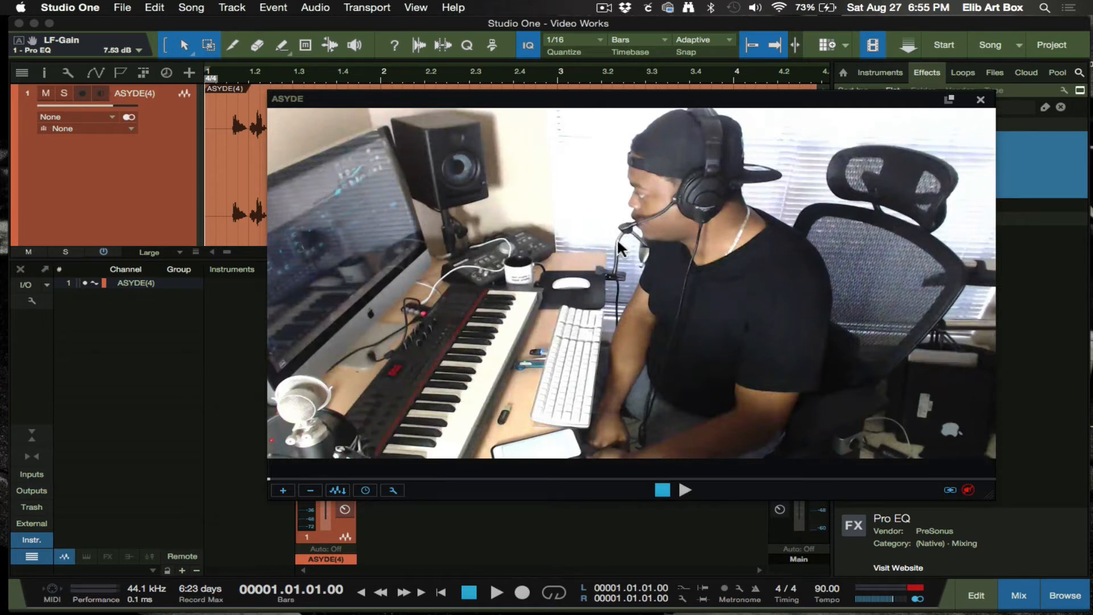
mouse_move(310, 411)
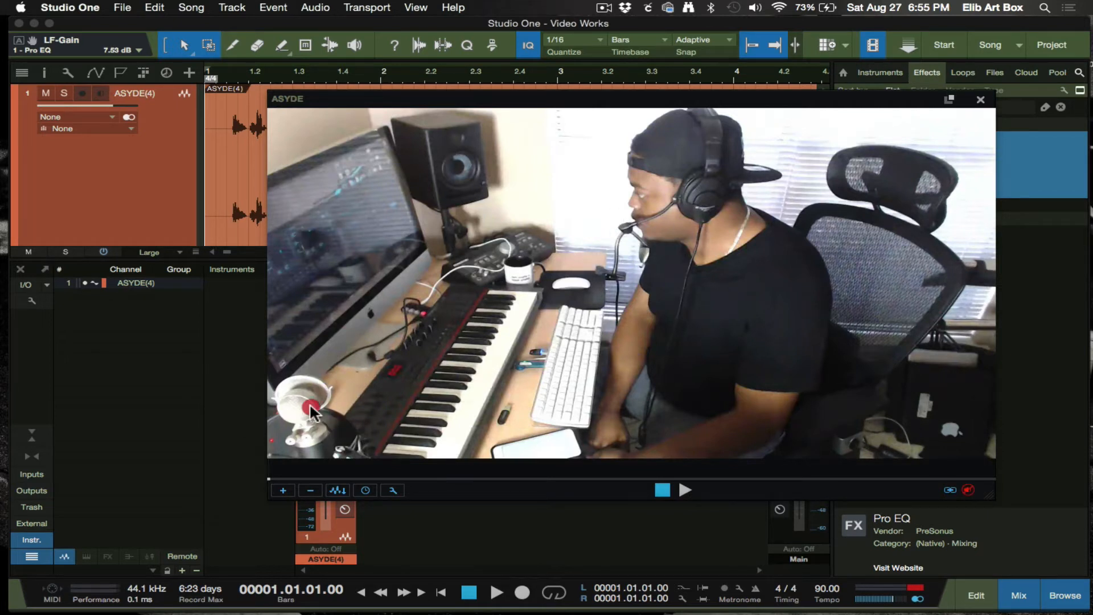
mouse_move(659, 213)
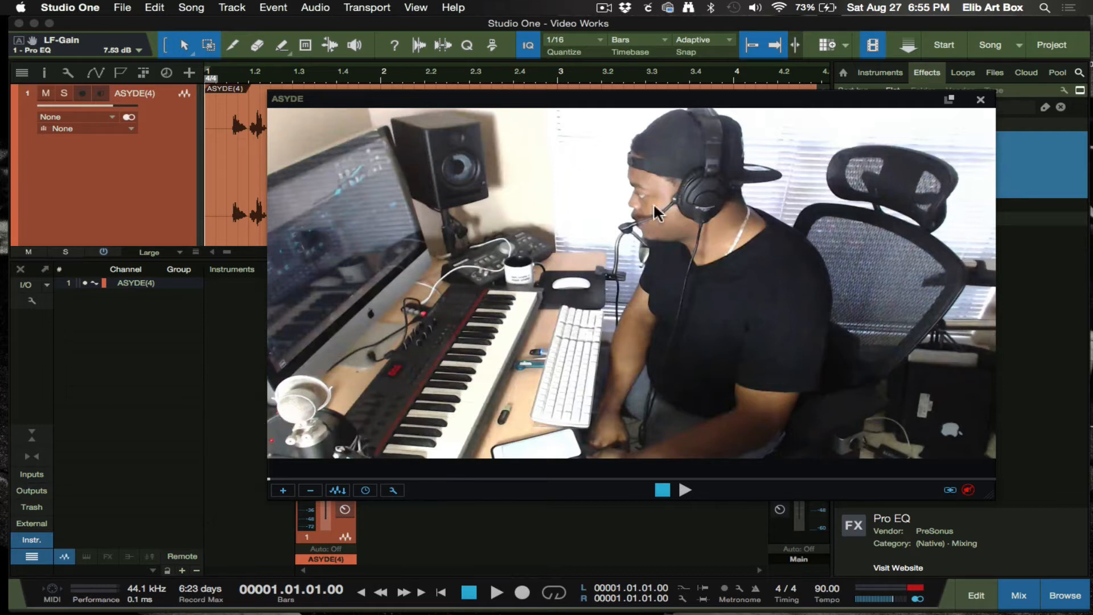
mouse_move(669, 223)
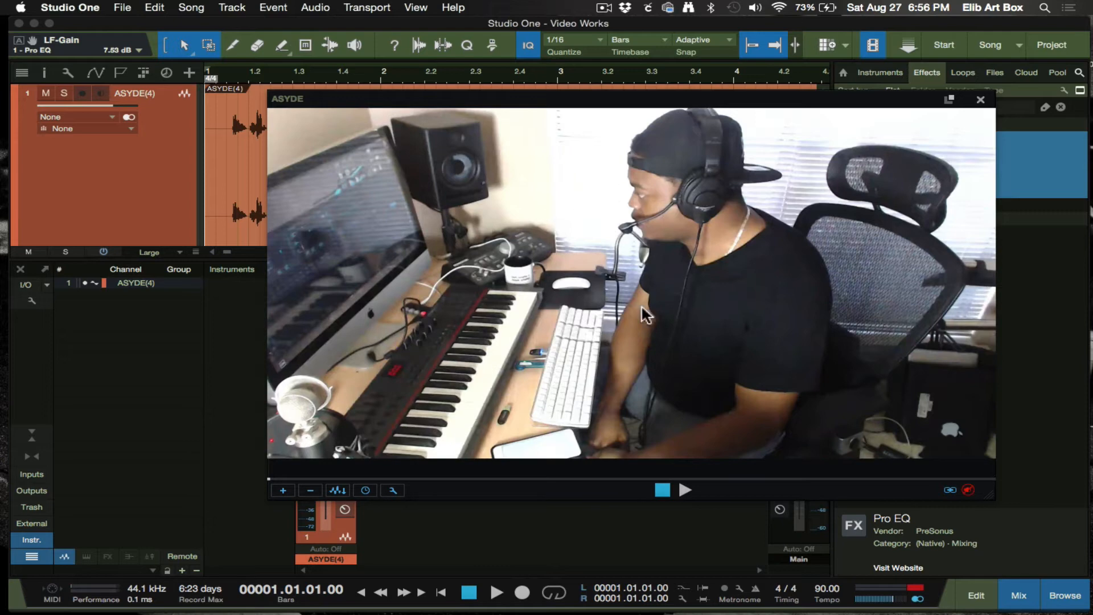
mouse_move(725, 104)
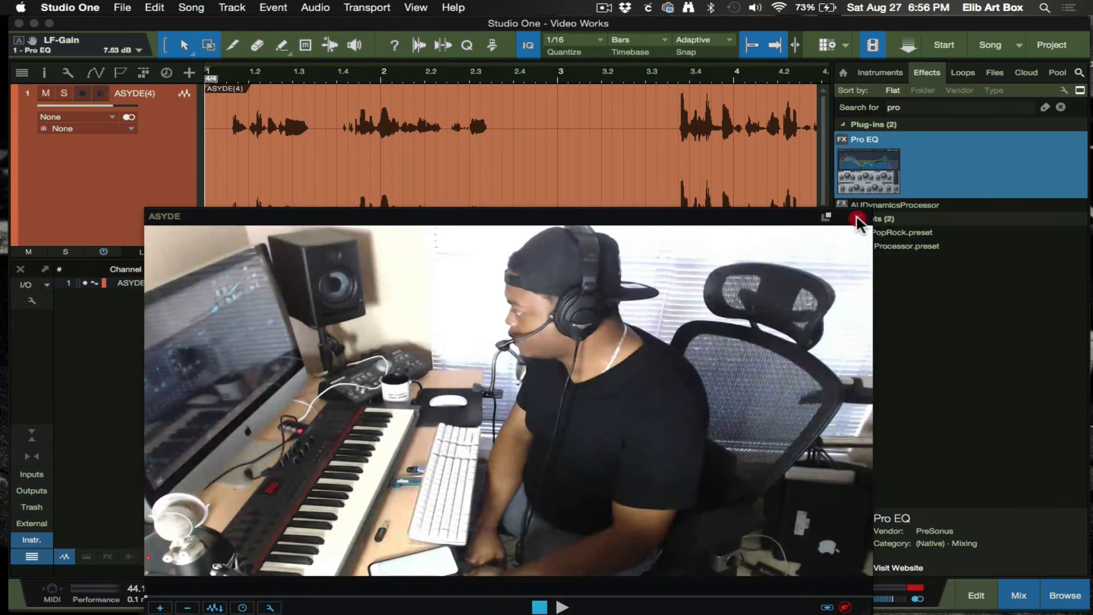
Close the ASYDE video player window.
click(827, 216)
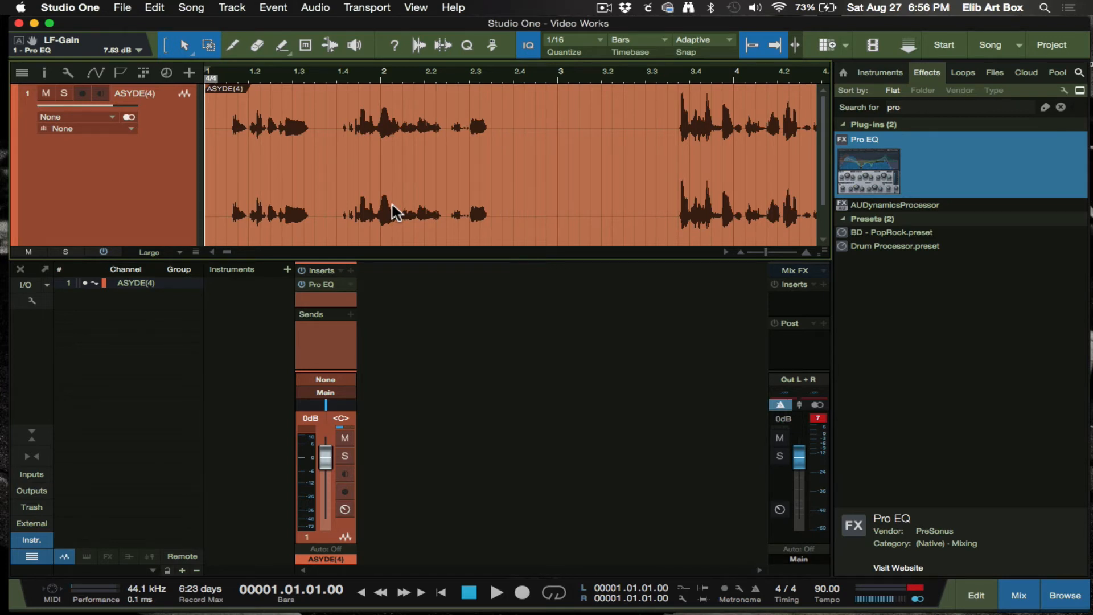
mouse_move(501, 263)
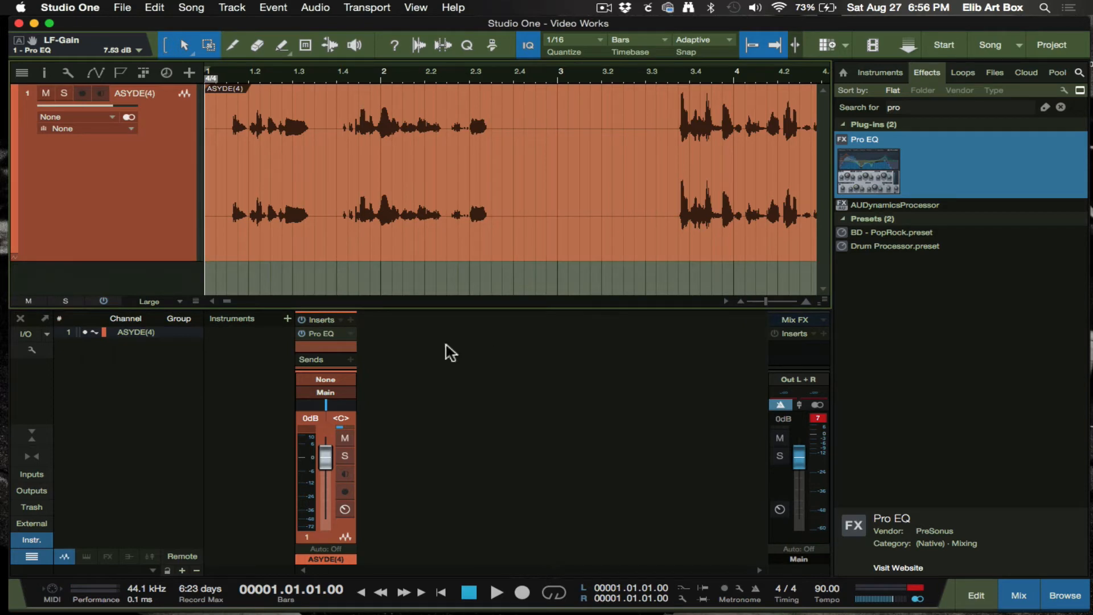
mouse_move(559, 169)
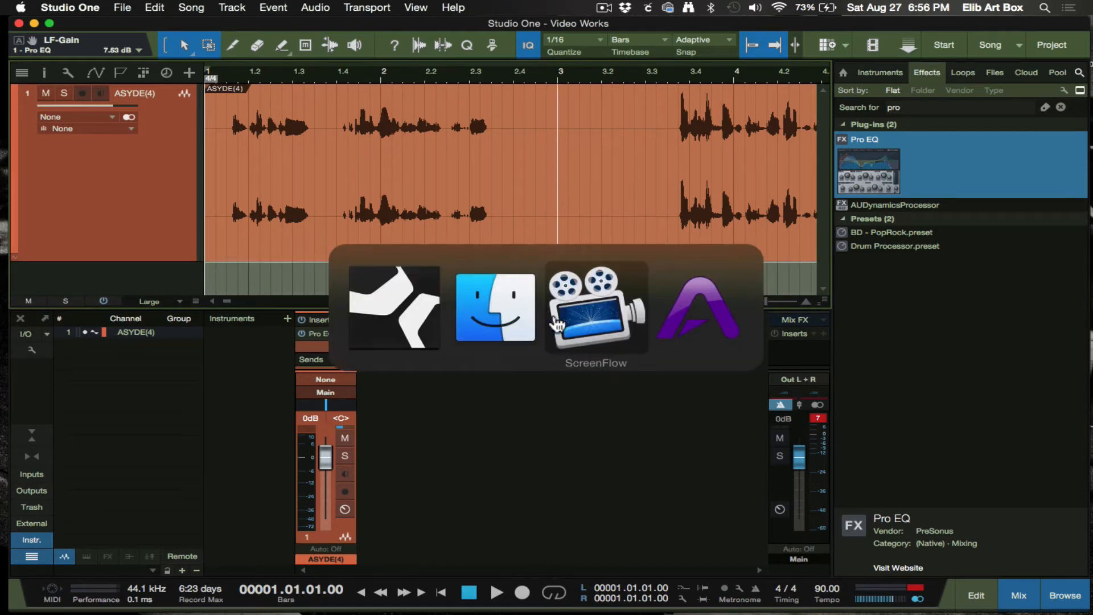
Switch to Finder and search for 'asyde' files.
click(495, 306)
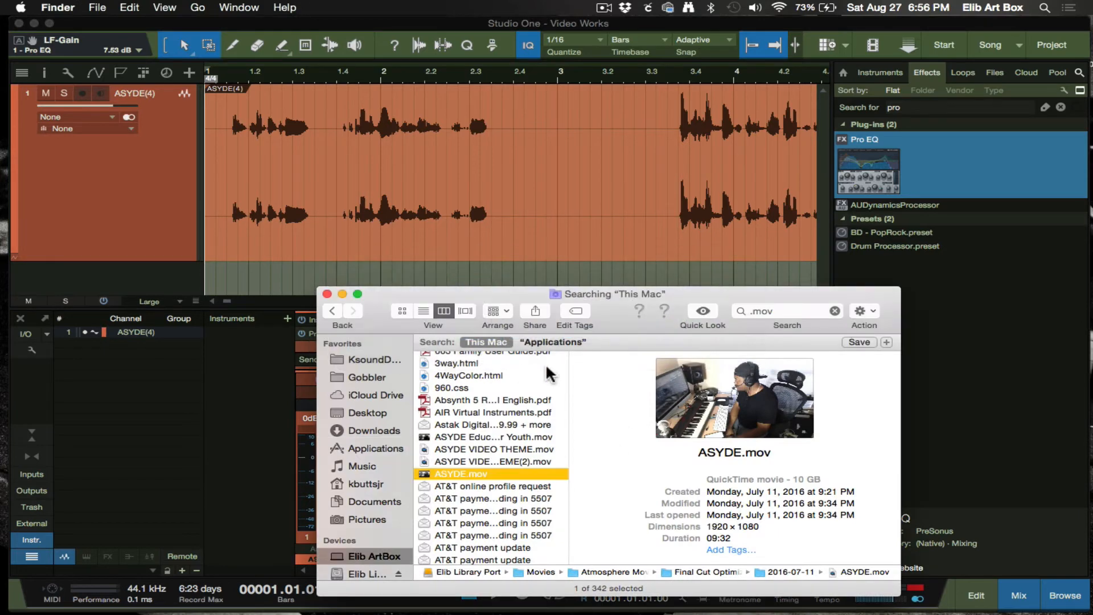
click(784, 311)
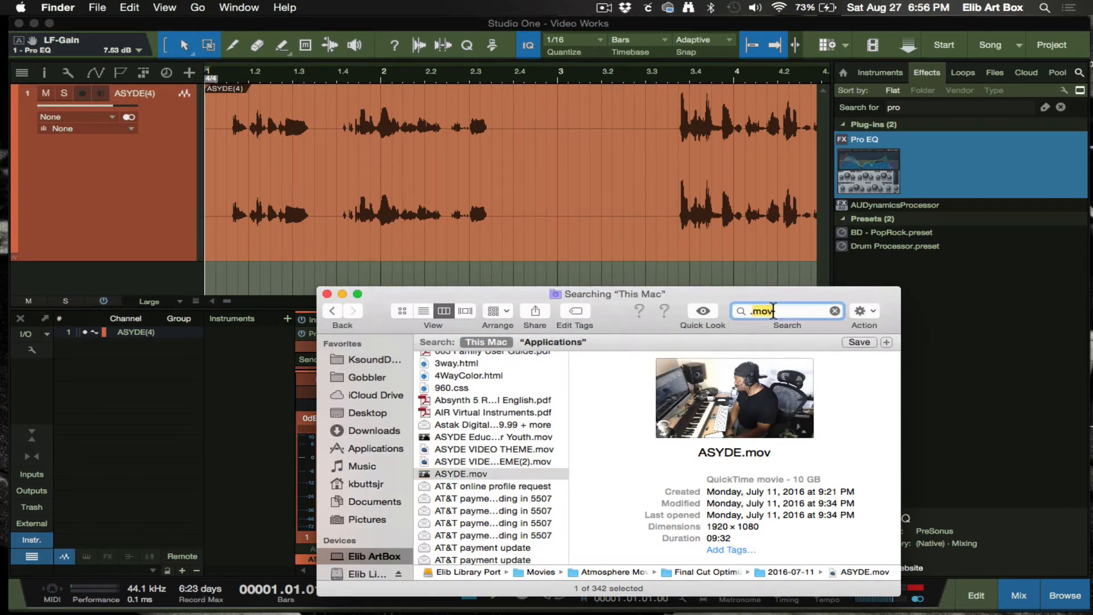
text(.asyd)
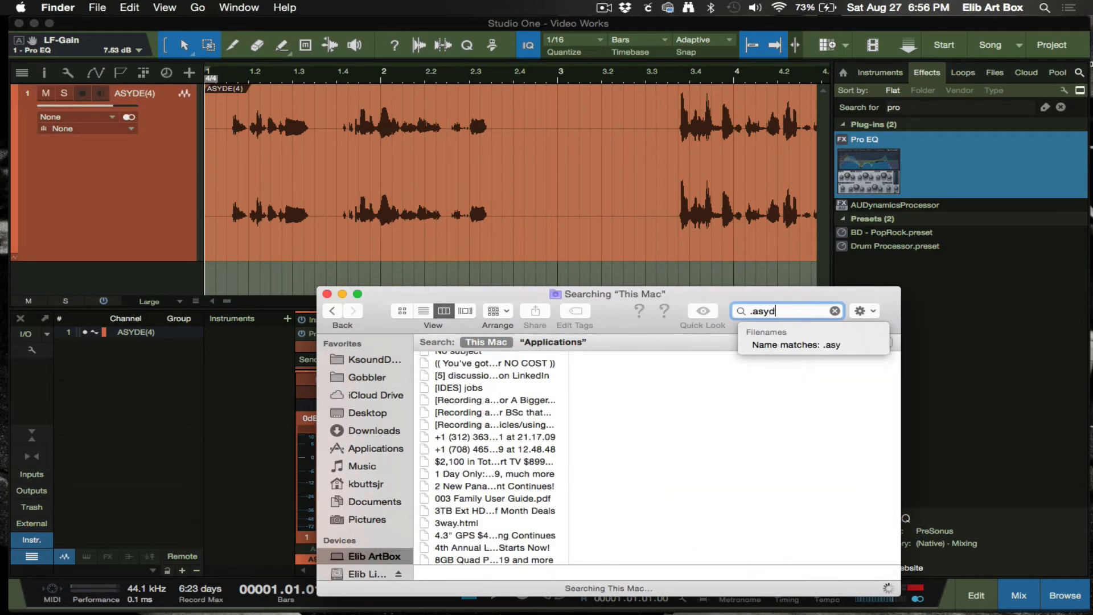
text(e)
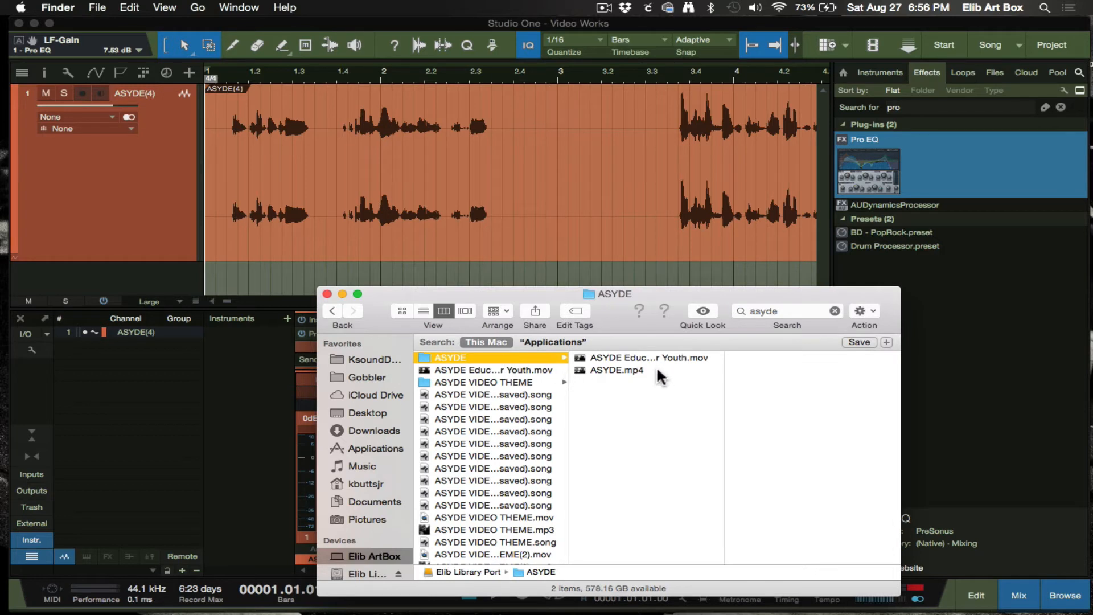
Browse ASYDE VIDEO THEME > Bounces > Mixdown to reach the MP3 mixdown.
click(488, 383)
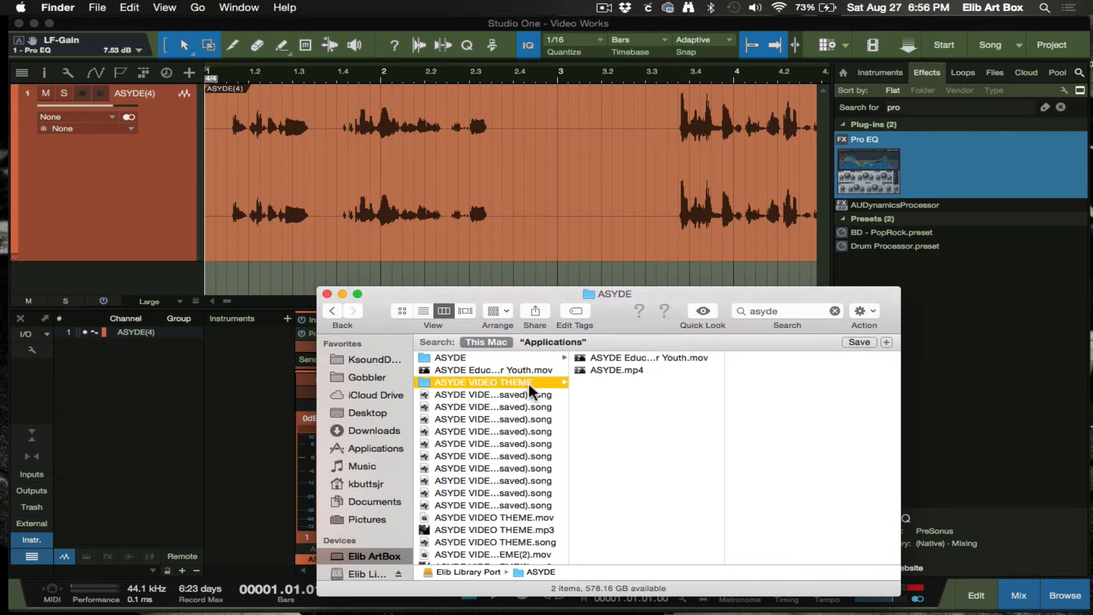
click(607, 370)
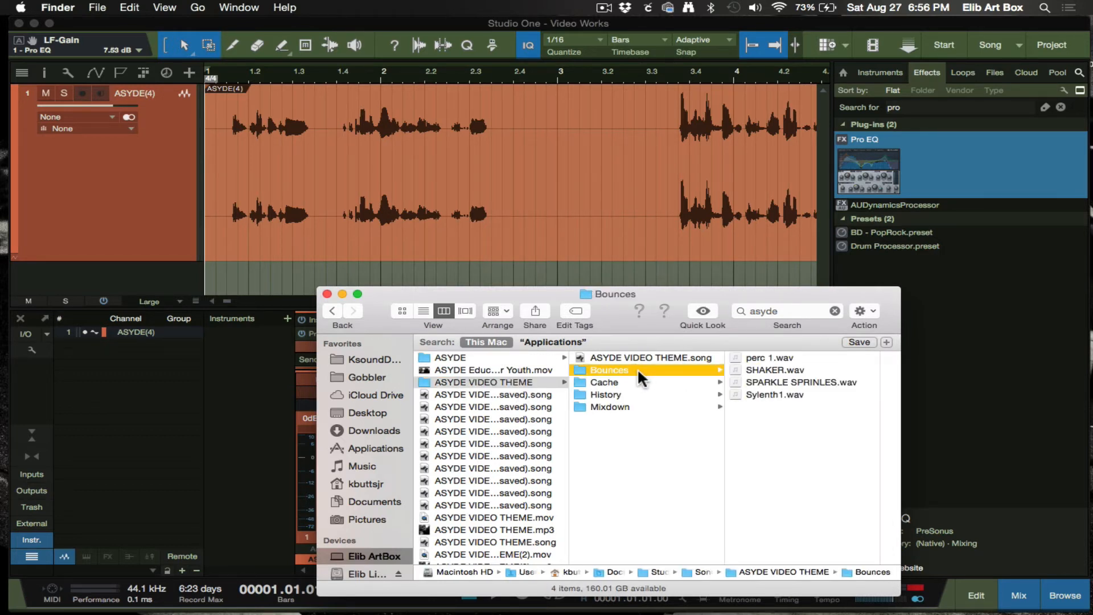
mouse_move(633, 441)
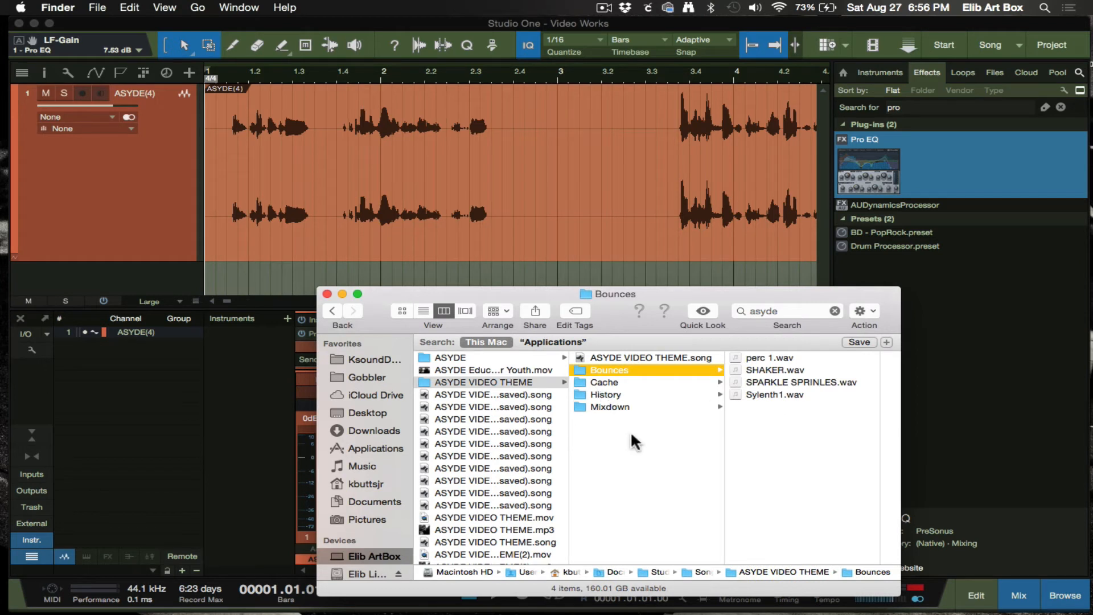
click(609, 406)
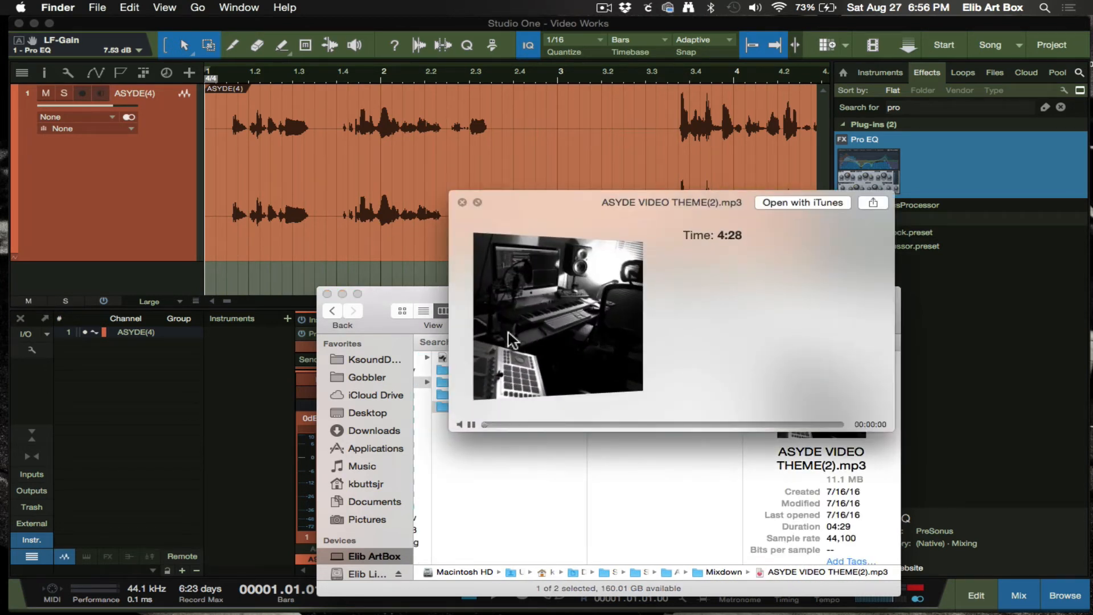
Place ASYDE VIDEO THEME(2).mp3 on a second audio track below ASYDE(4).
click(471, 424)
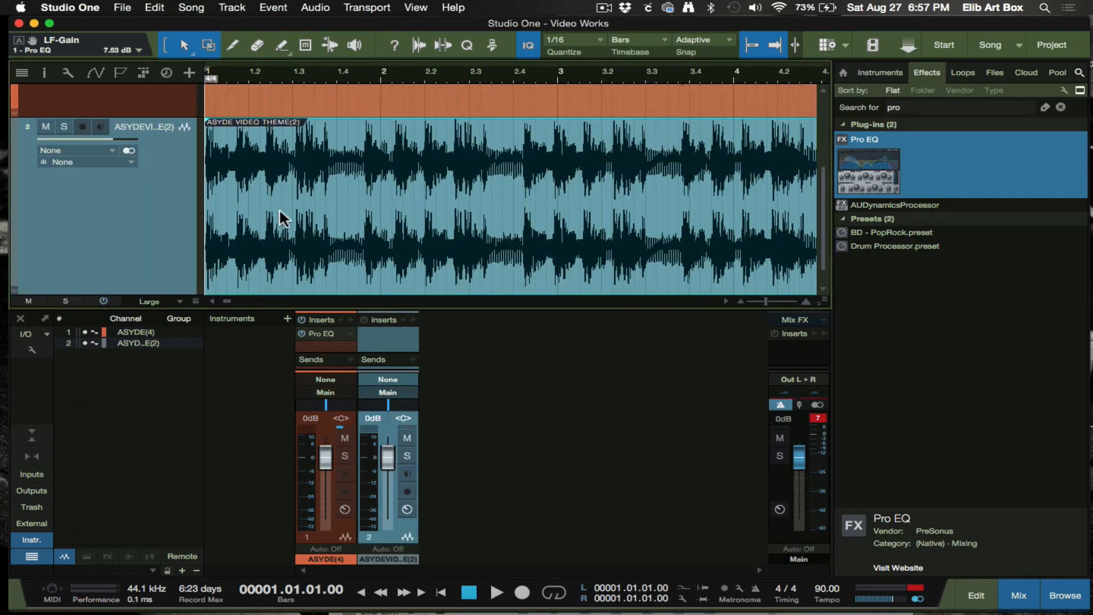
mouse_move(342, 215)
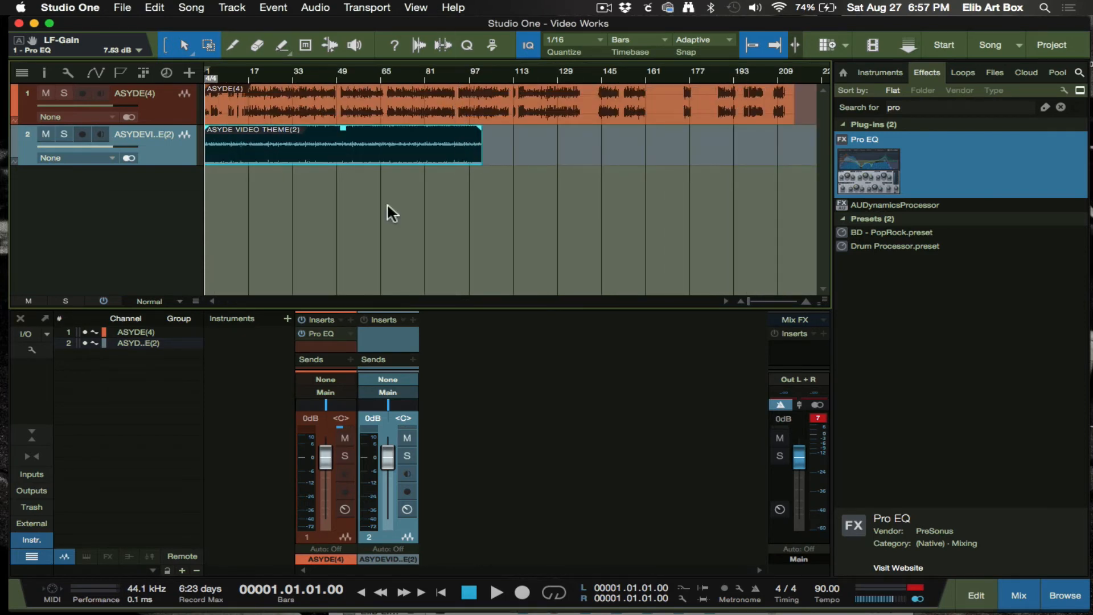
Show the video player and lower the ASYDE VIDEO THEME(2) track to about -18.9 dB.
click(872, 45)
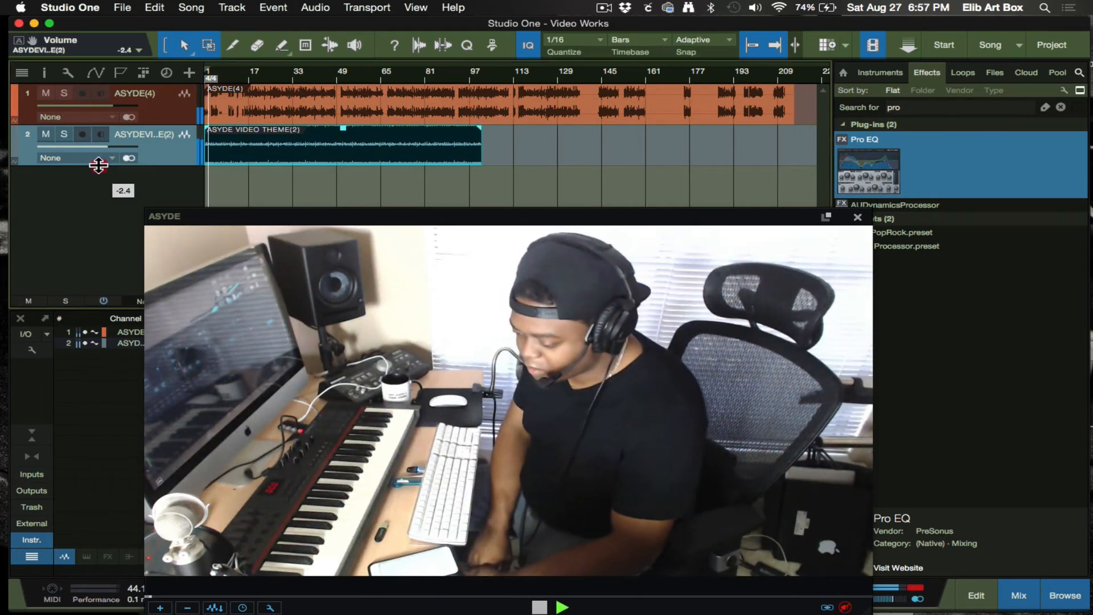
drag(98, 166, 64, 212)
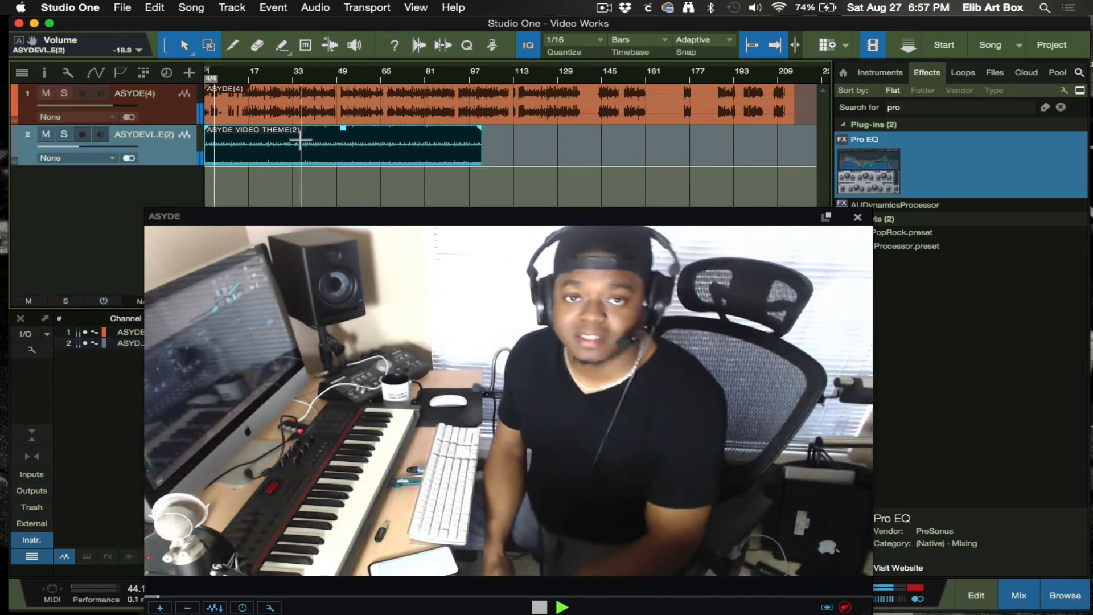
click(561, 607)
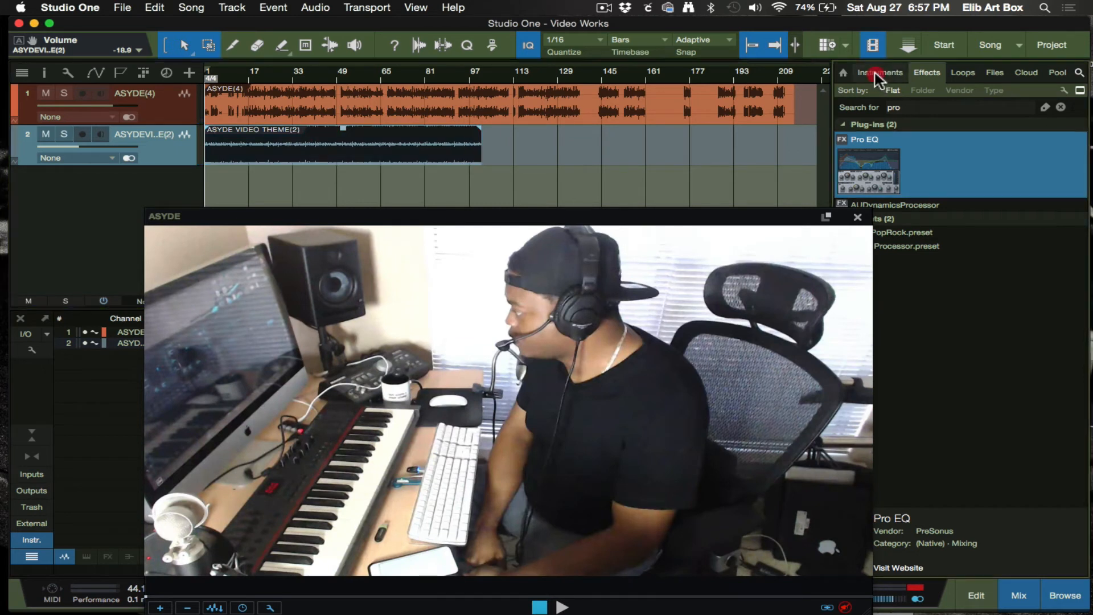
Add a PreSonus Impact drum instrument track from the Instruments browser.
click(879, 72)
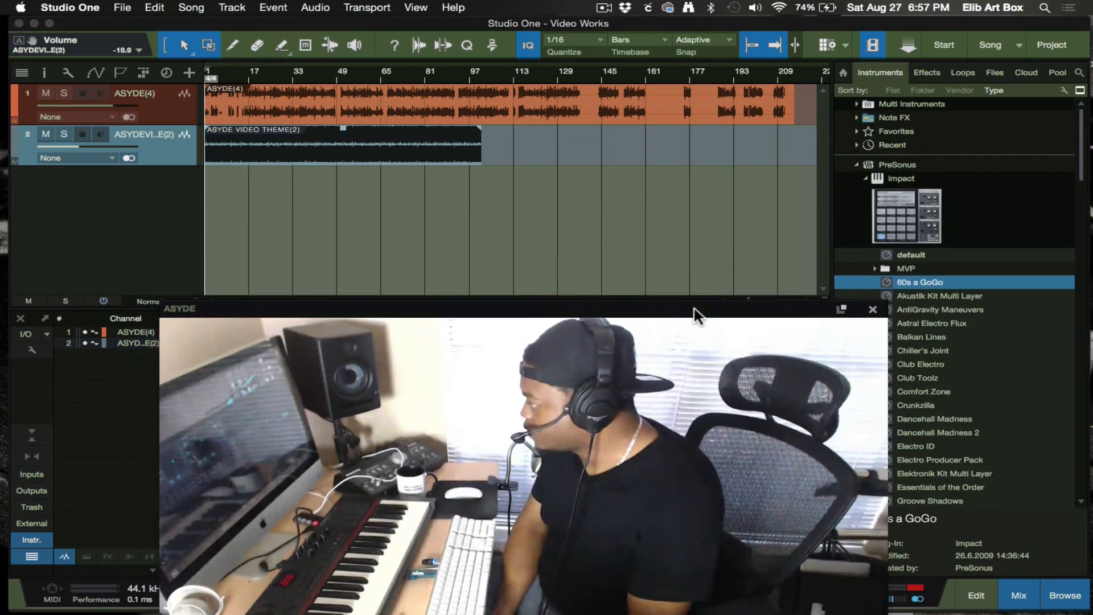
mouse_move(792, 210)
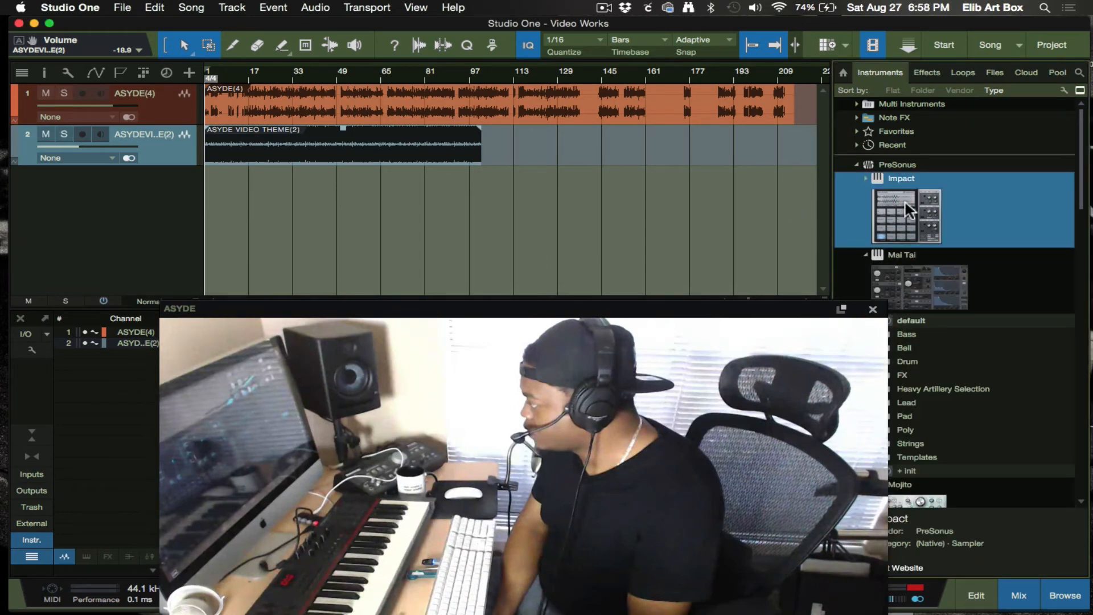
double_click(906, 214)
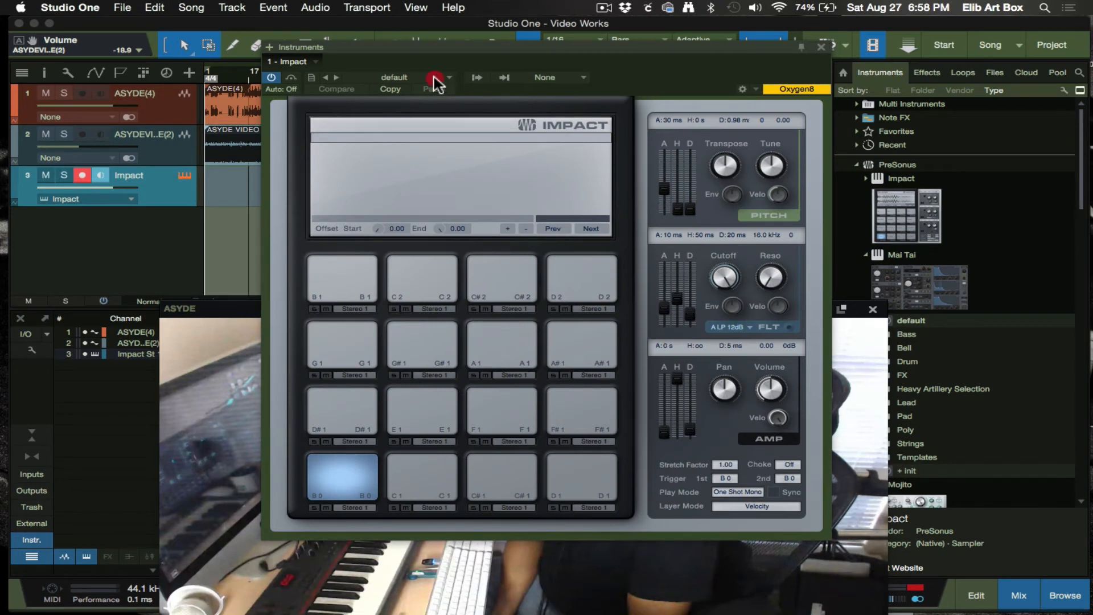
Load the Crunkzilla kit, audition Closed HH 2 and Bass Drum 3, then close Impact.
click(437, 78)
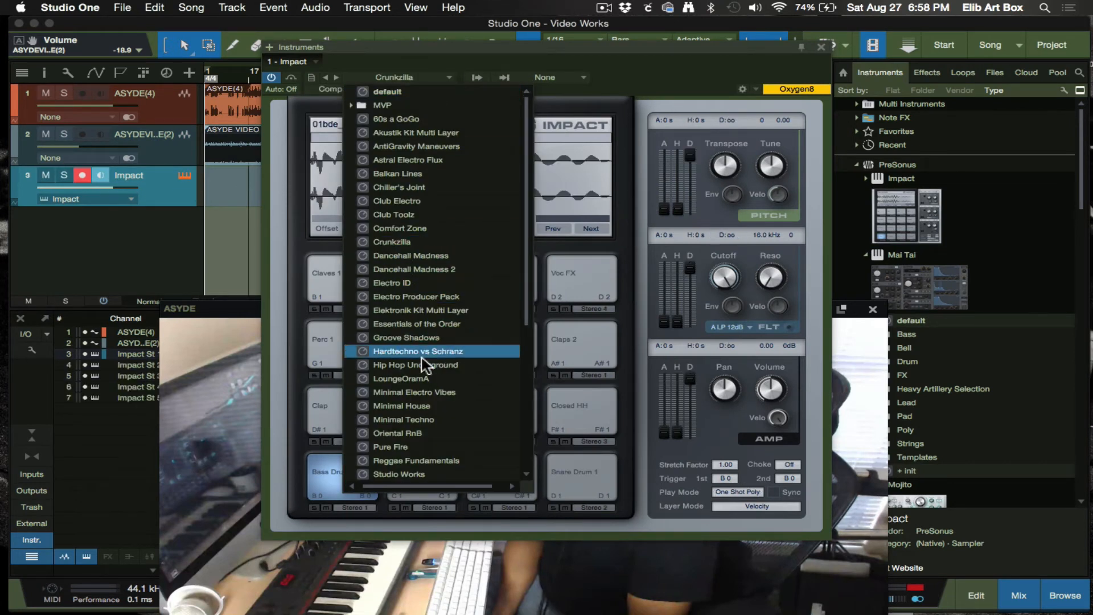
mouse_move(224, 321)
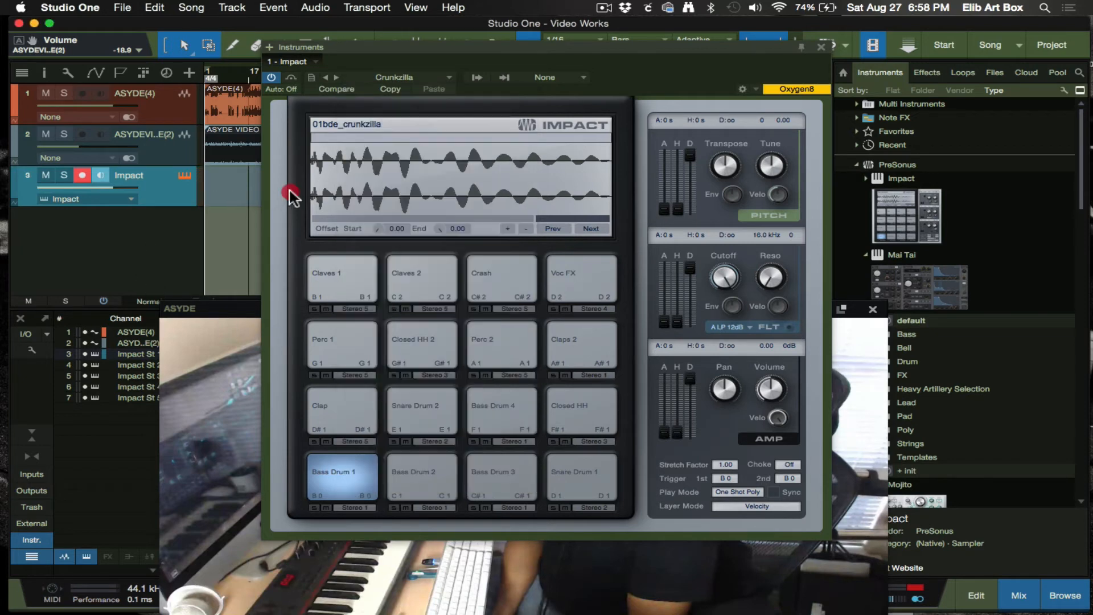
mouse_move(311, 213)
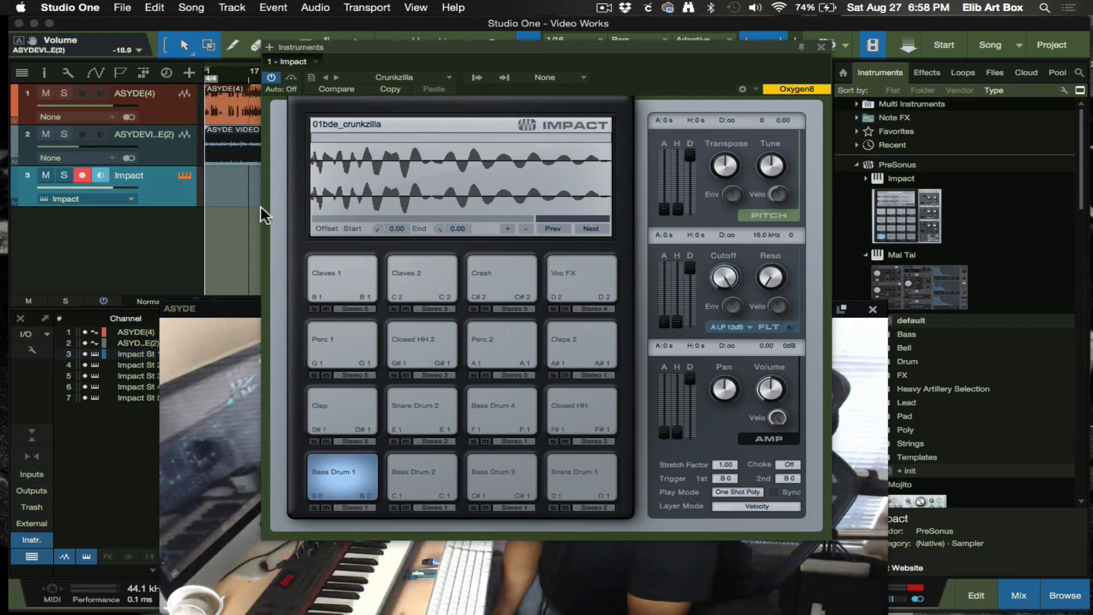
mouse_move(817, 61)
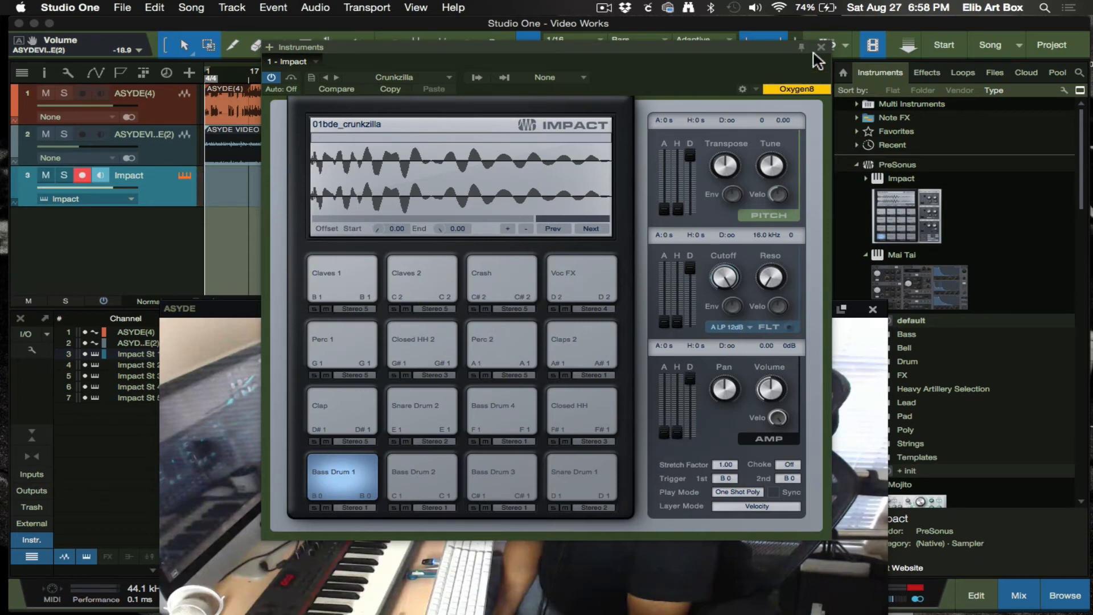
click(821, 46)
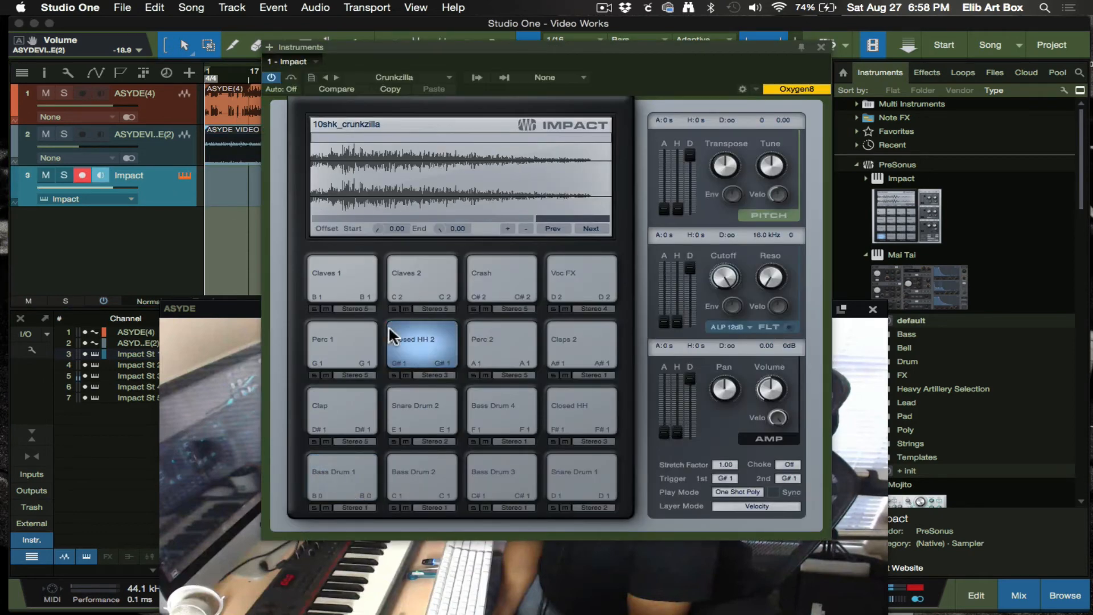
click(501, 479)
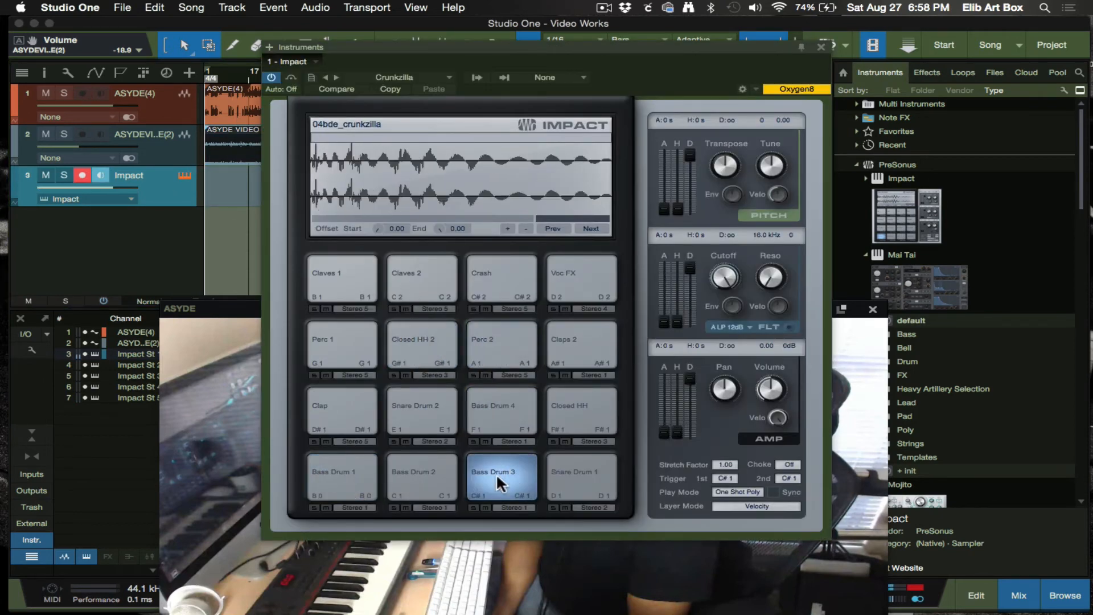
click(340, 410)
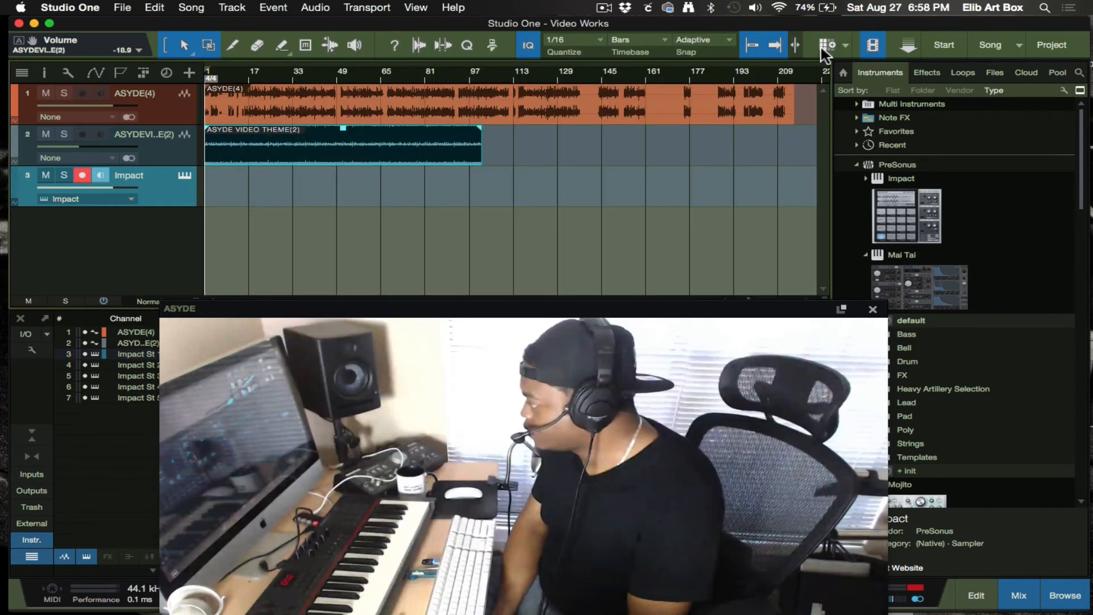
mouse_move(621, 258)
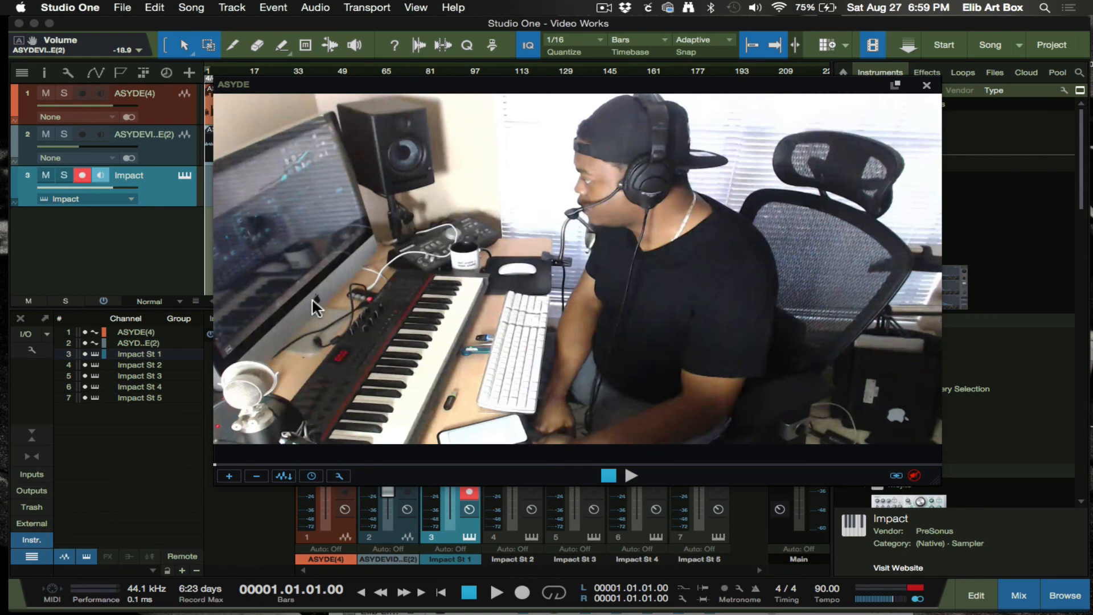
mouse_move(680, 95)
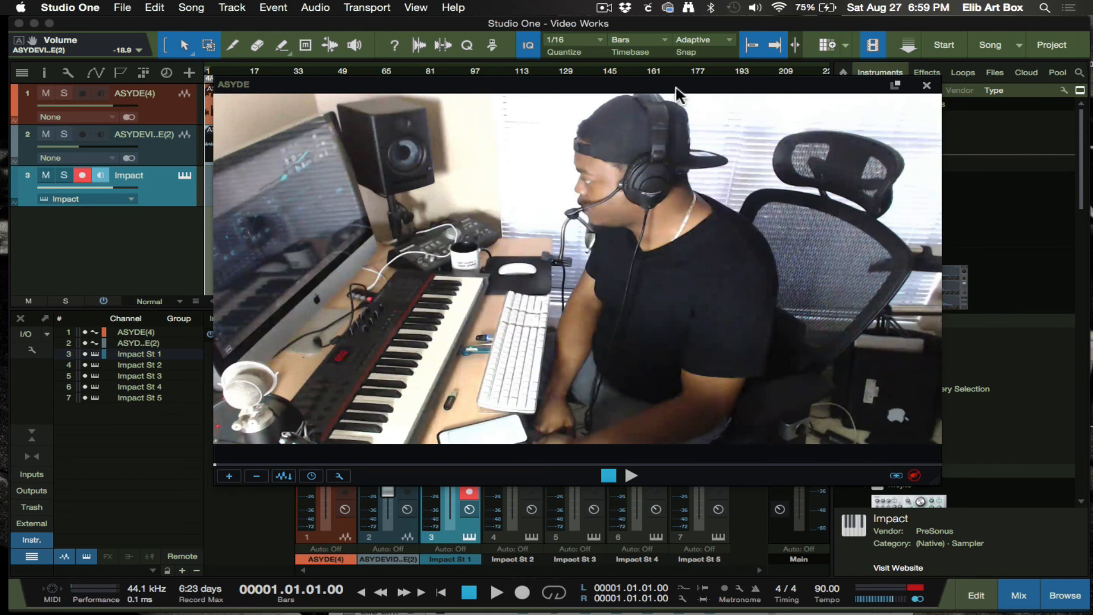